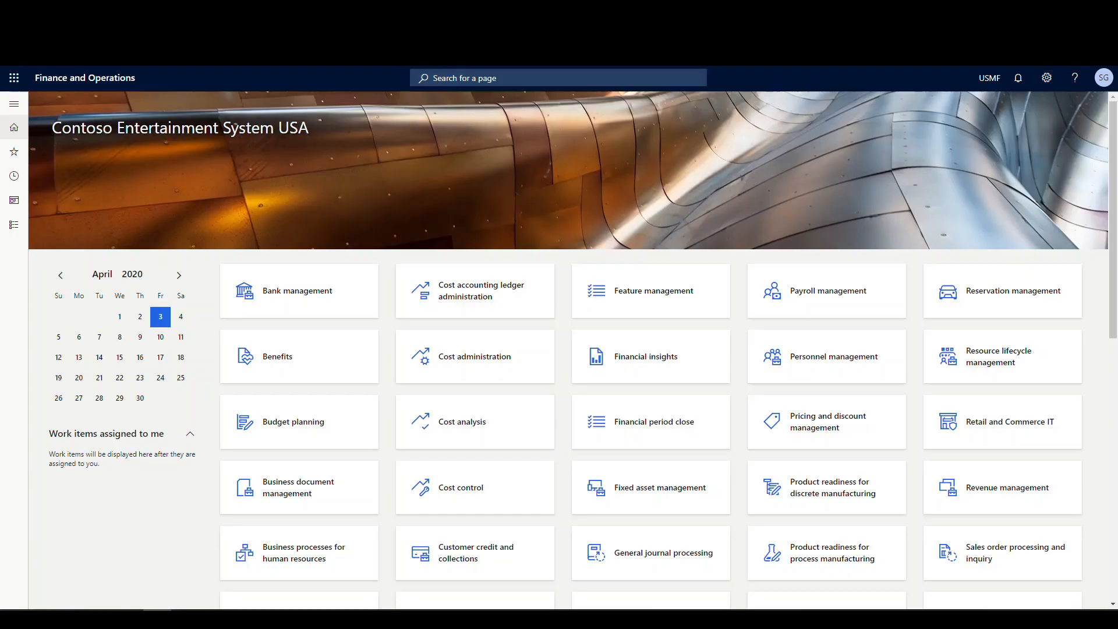
mouse_move(13, 103)
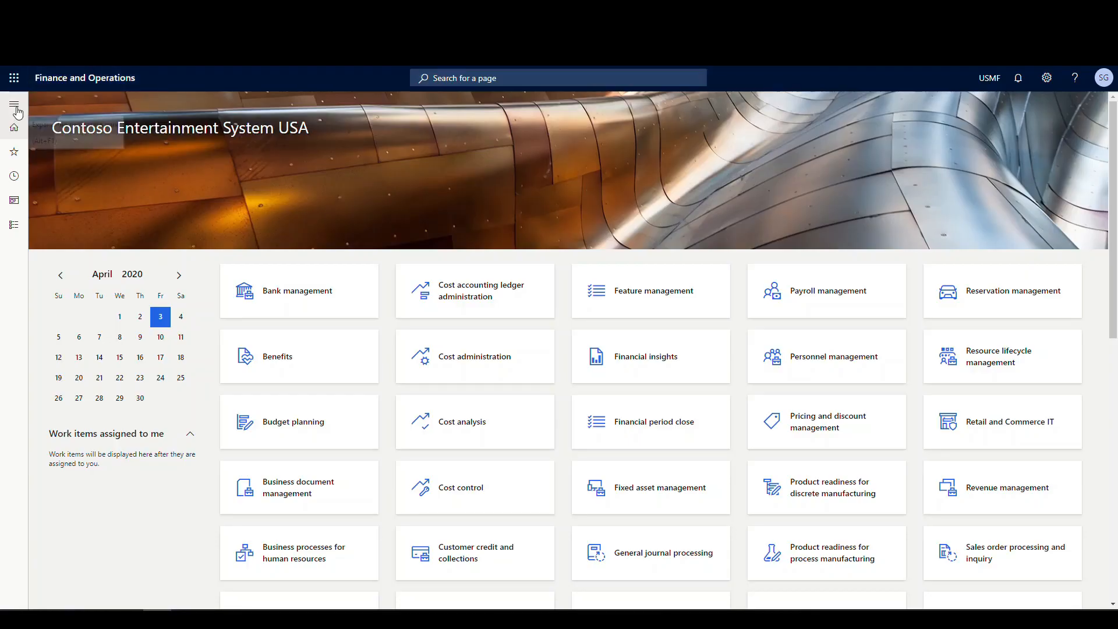
Step: Expand Modules in the navigation pane and scroll through the module list
click(13, 104)
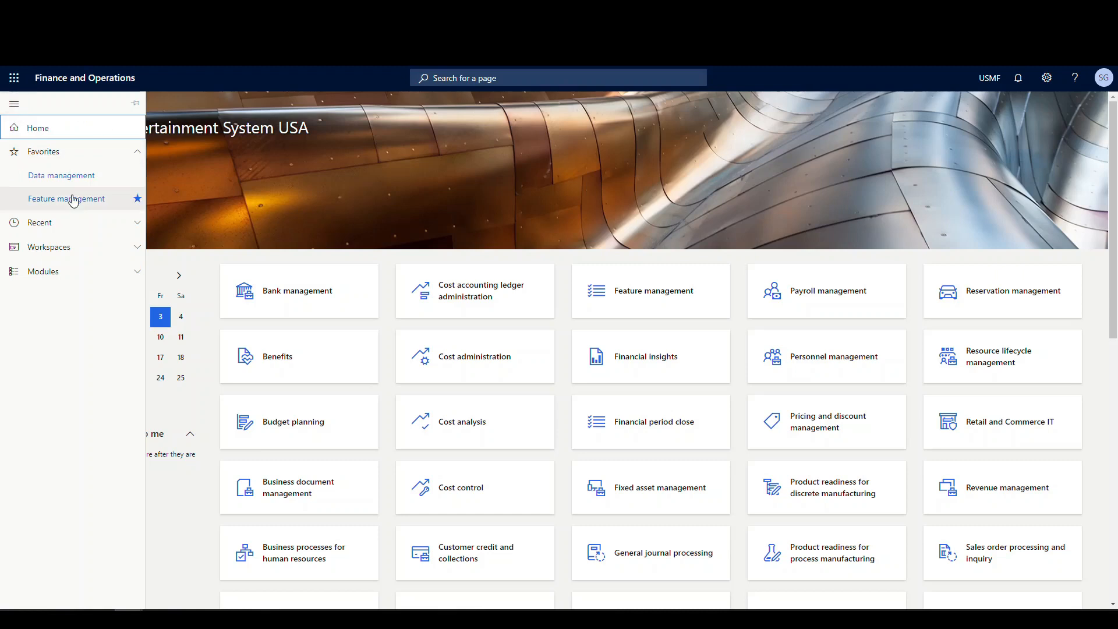
click(42, 271)
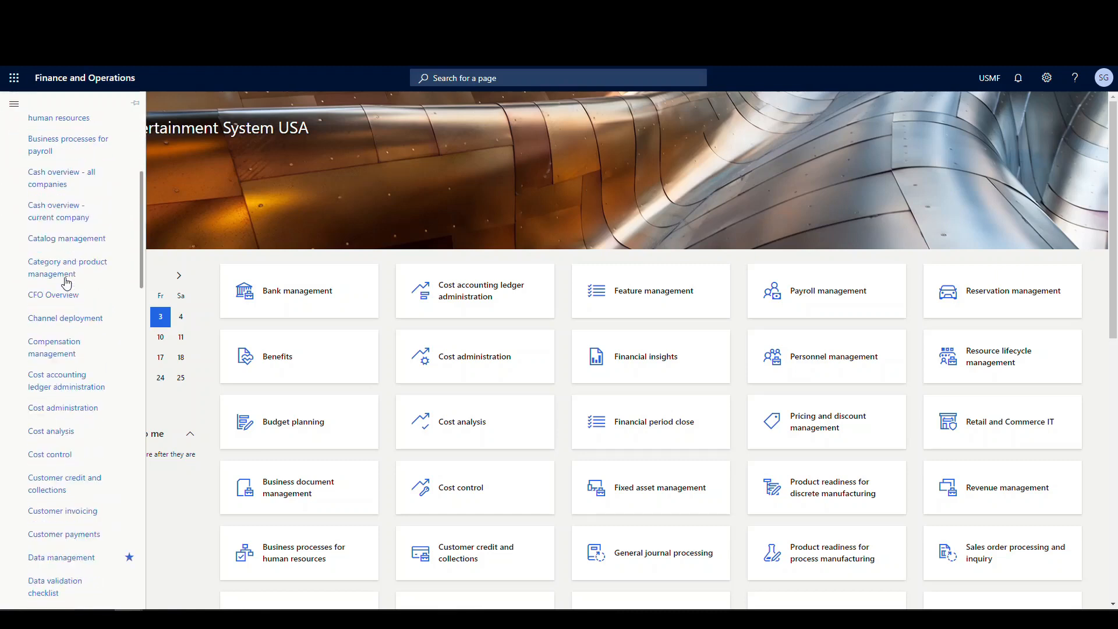
scroll(down, 3)
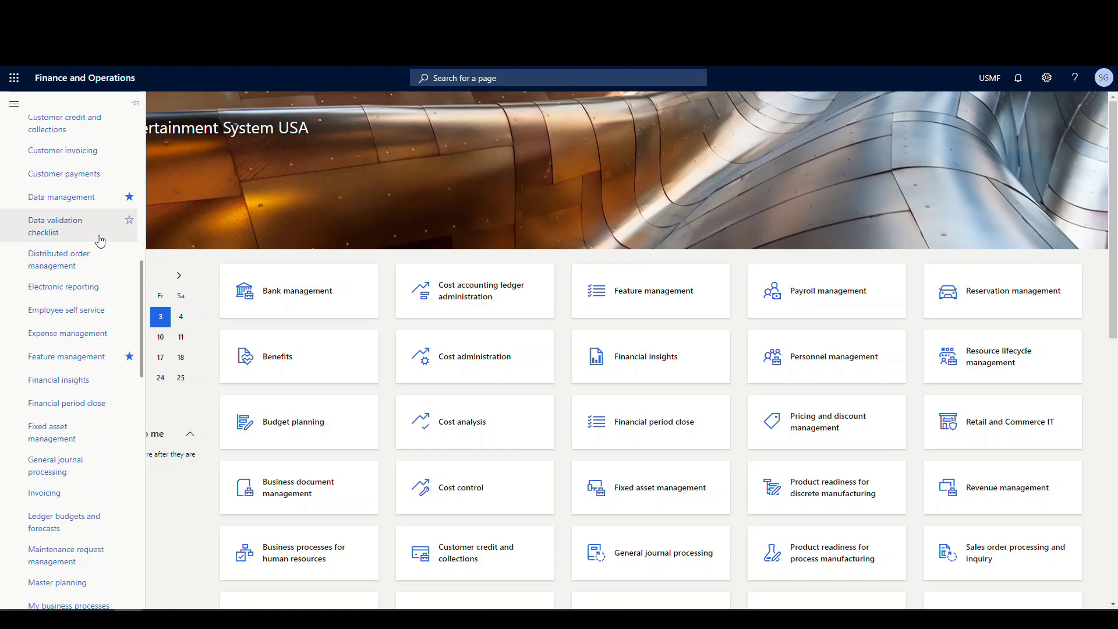
Step: Go to Data management and open the Templates page showing 010 - System Setup
click(61, 197)
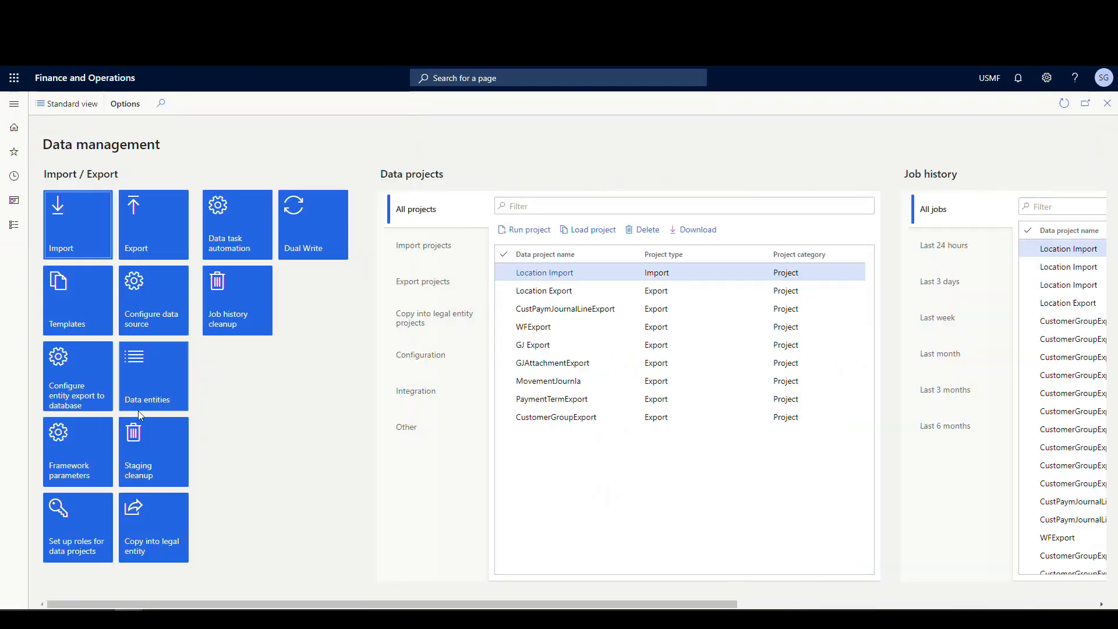
mouse_move(83, 312)
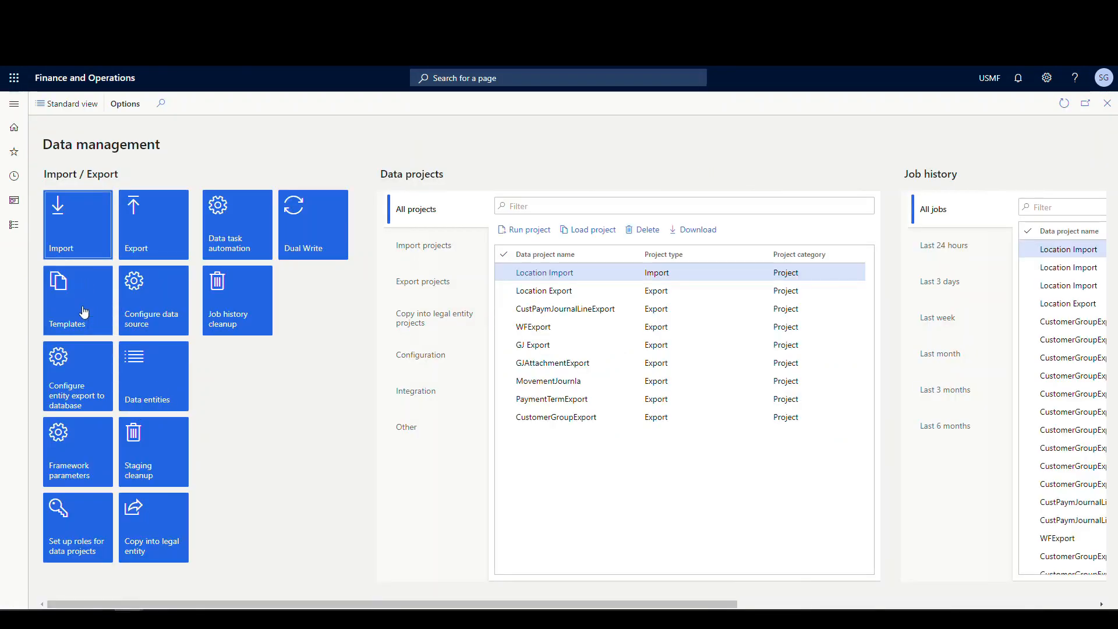
click(77, 300)
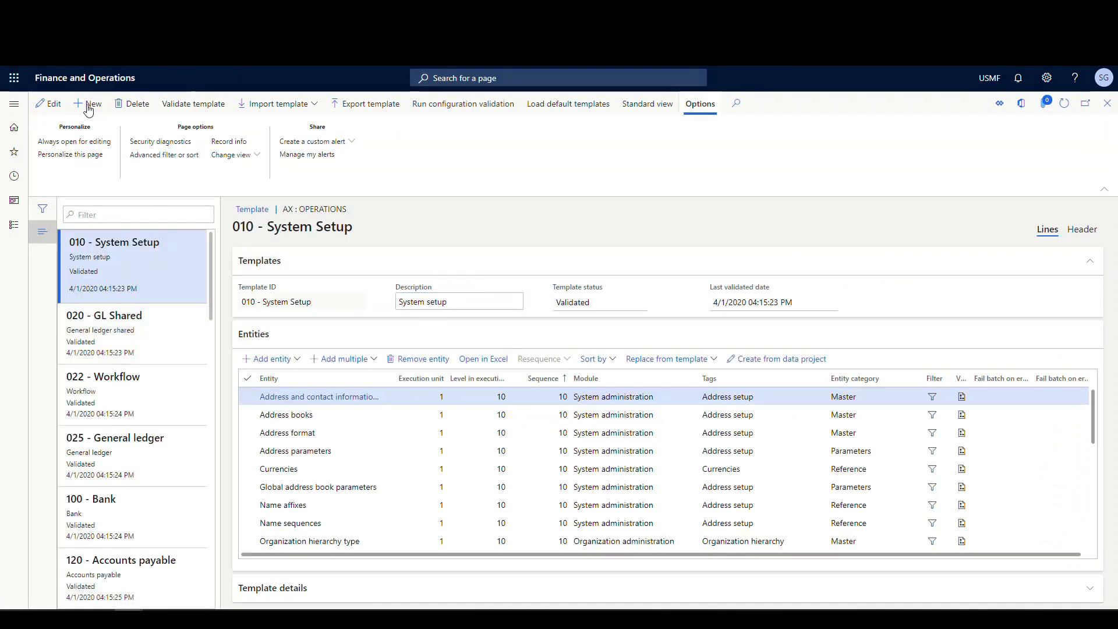
Step: Create a new template with ID and description 'Scotts Template'
click(90, 103)
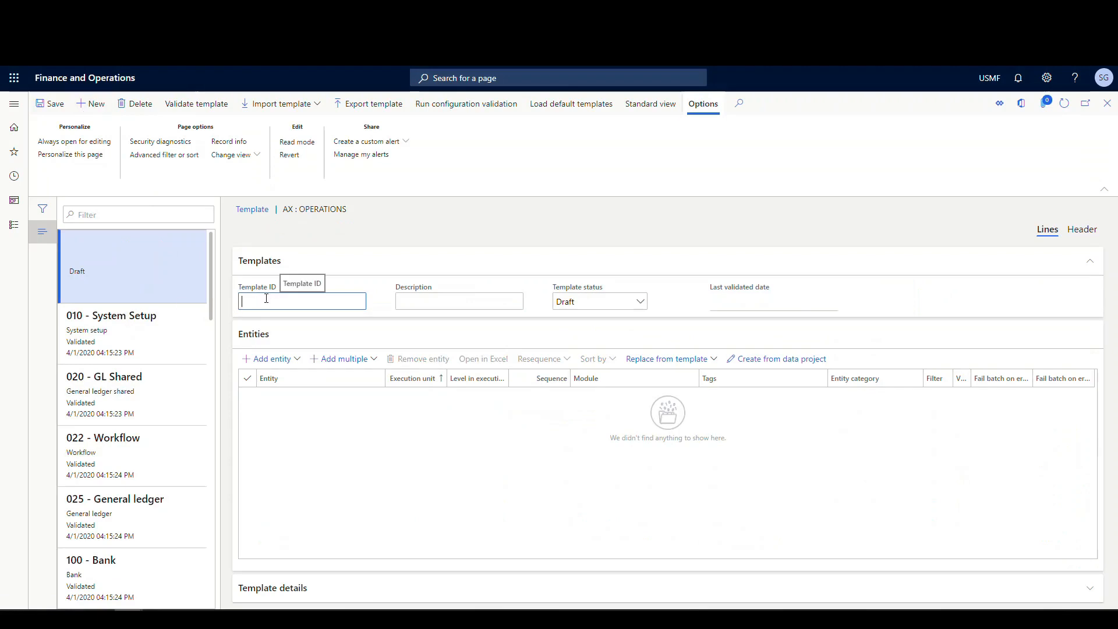
text(sco)
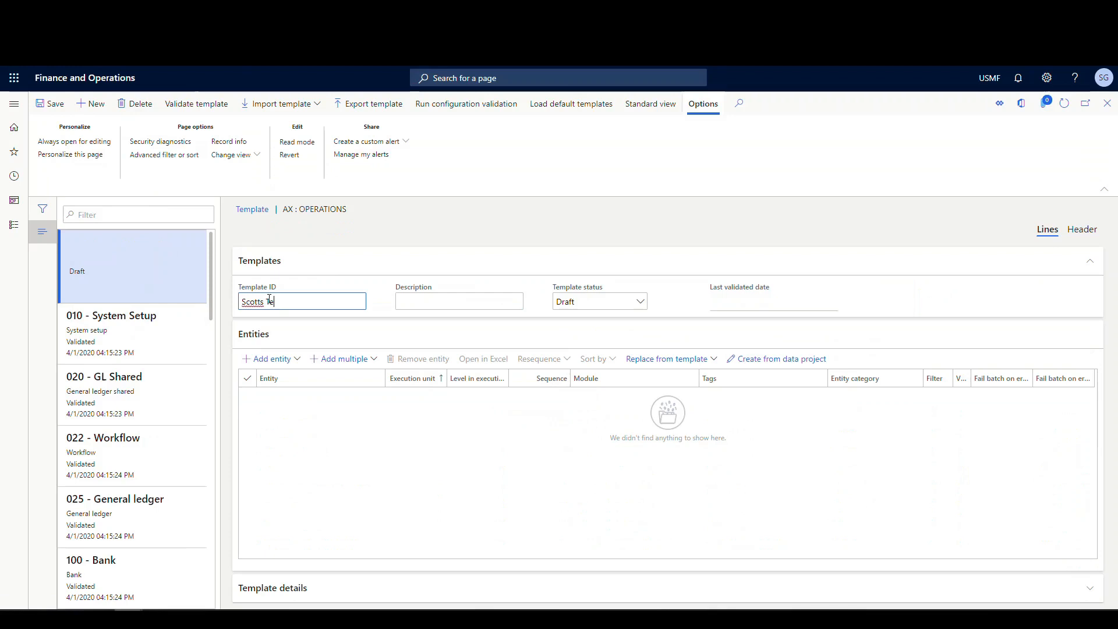
text(Scott)
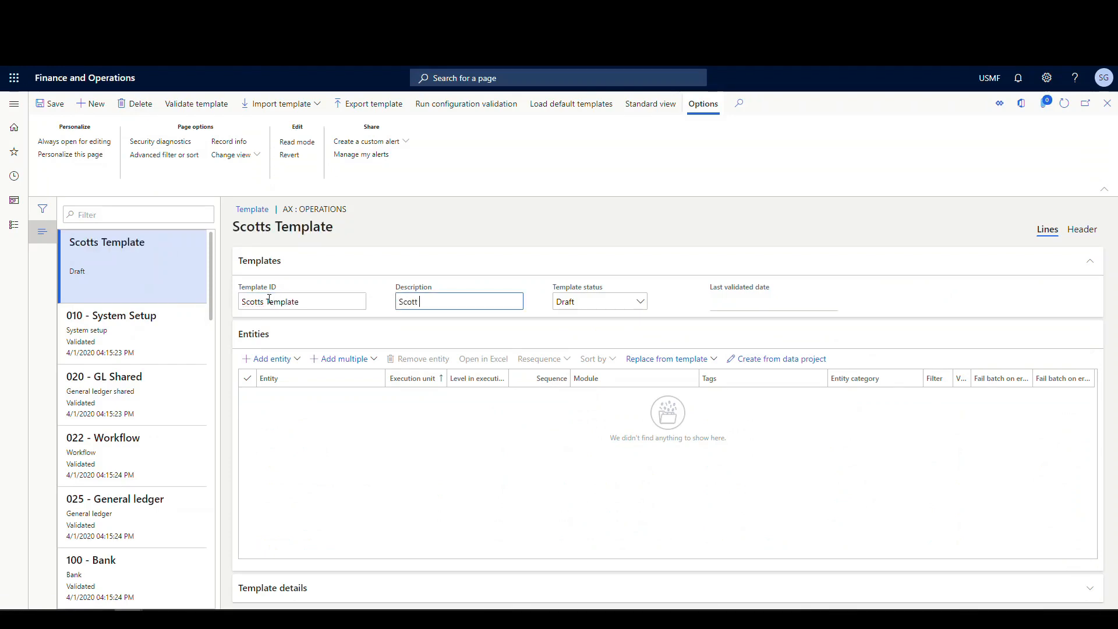
text(s Template)
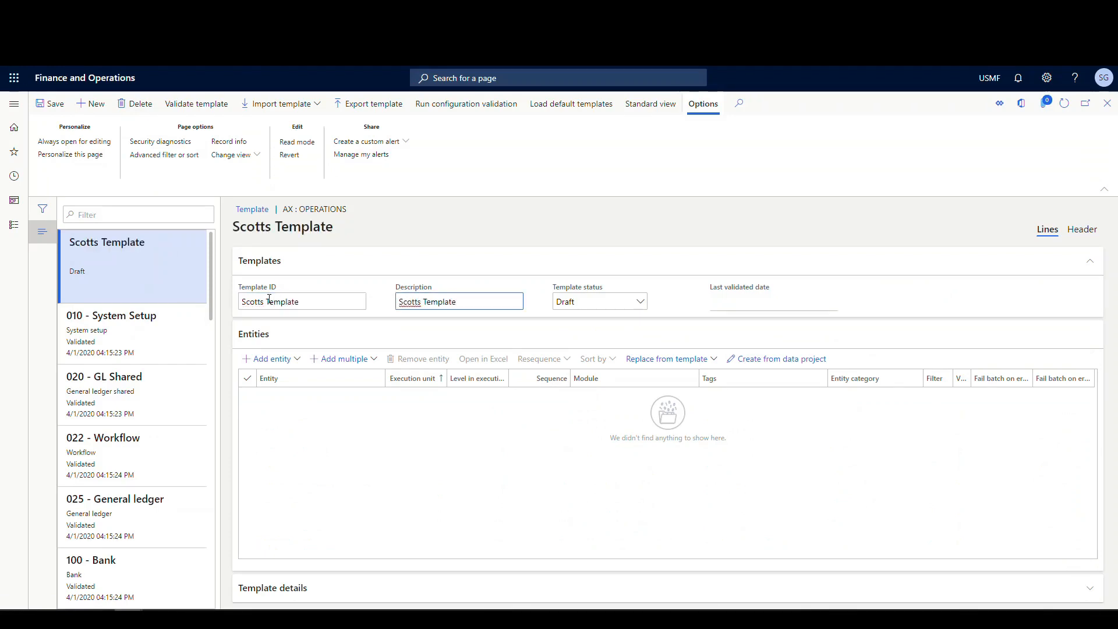
click(597, 301)
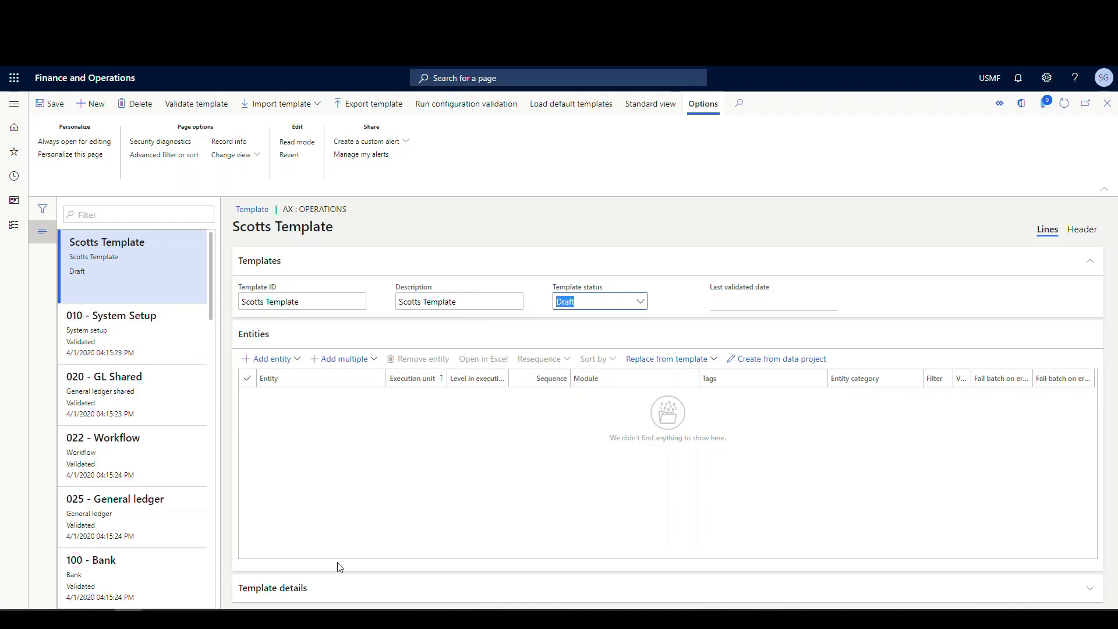
mouse_move(414, 378)
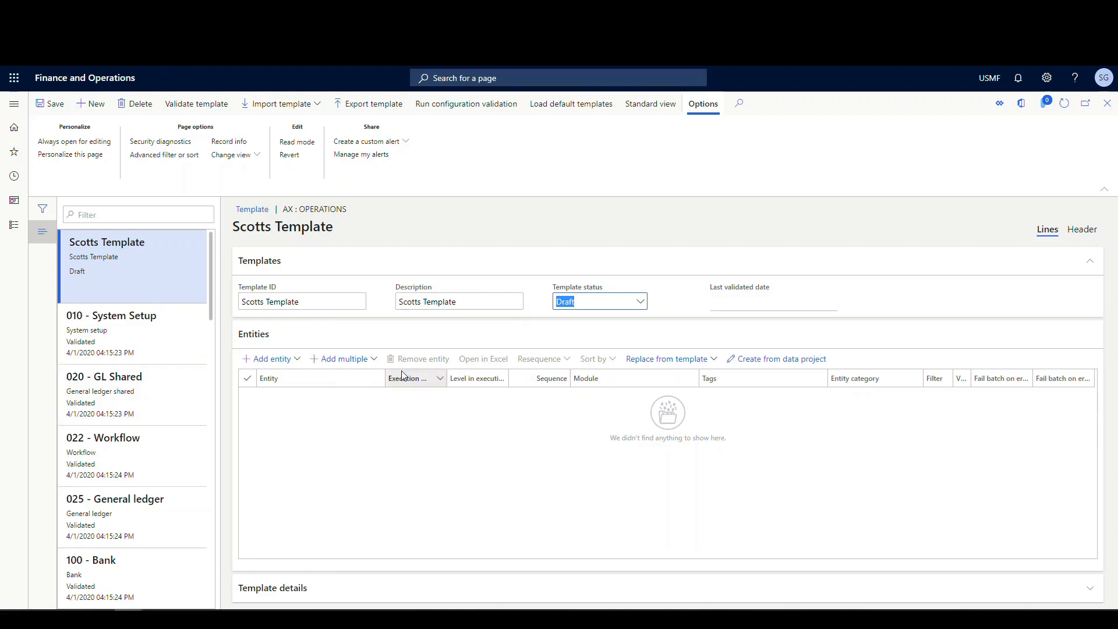
click(410, 378)
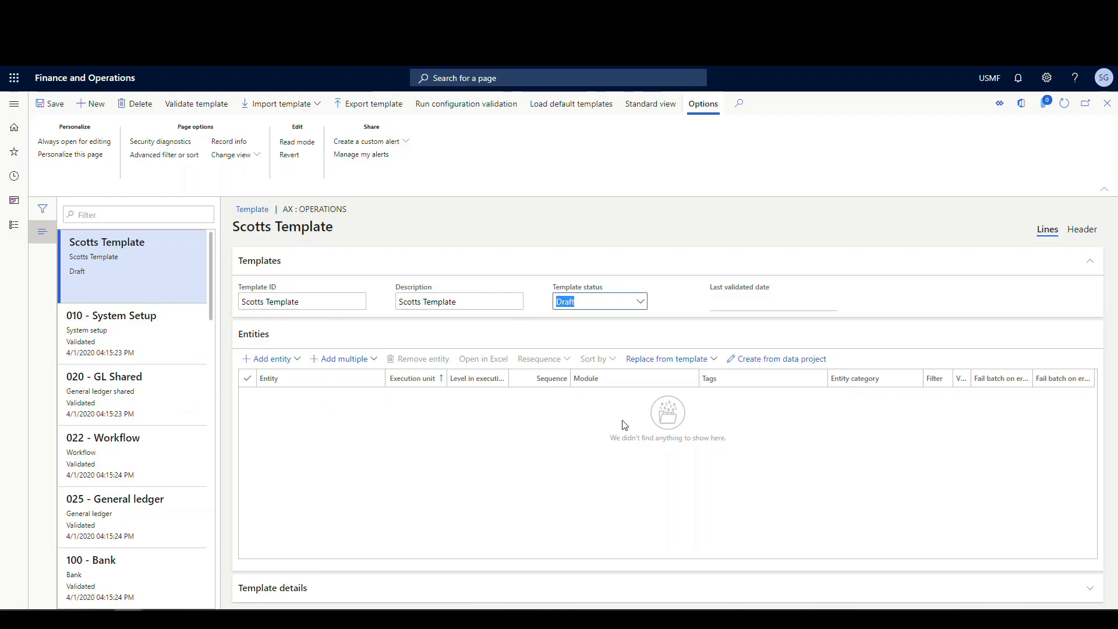
mouse_move(269, 359)
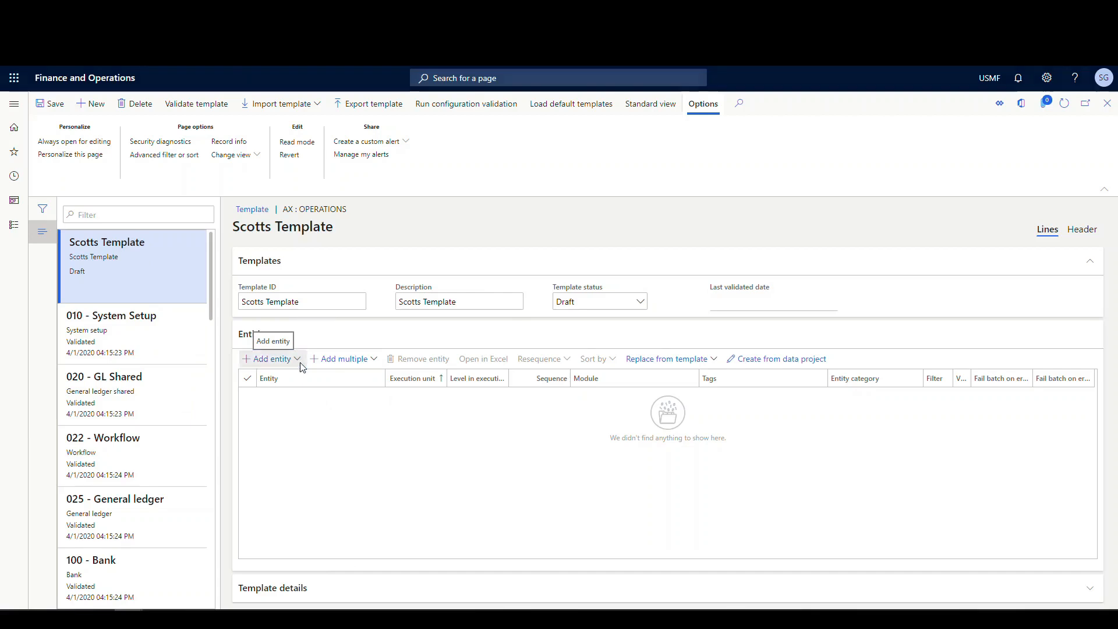
click(267, 359)
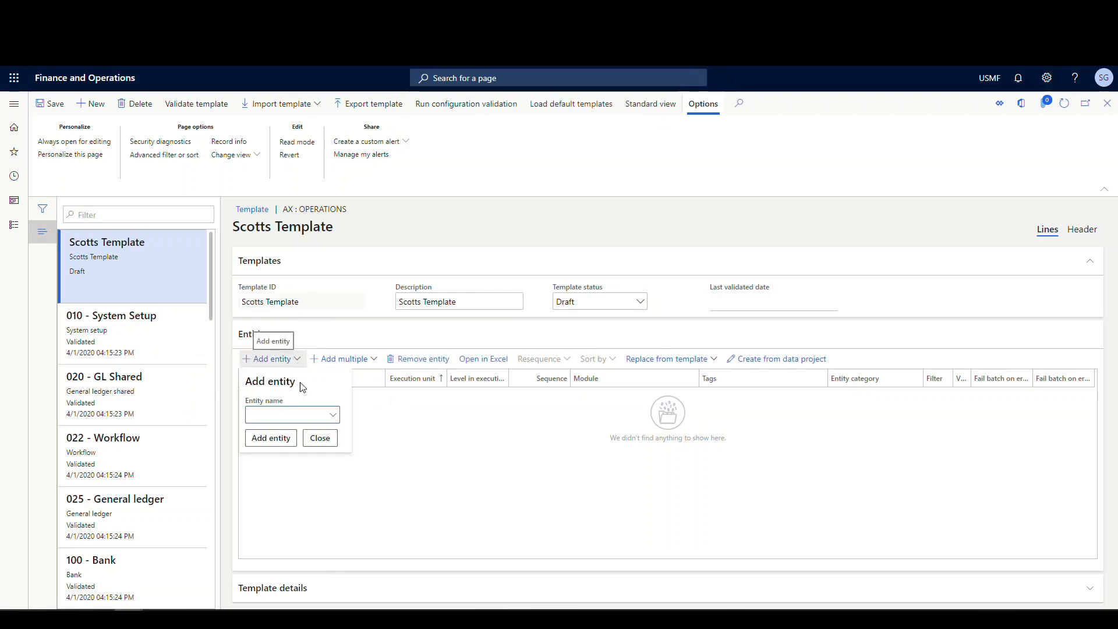
click(288, 414)
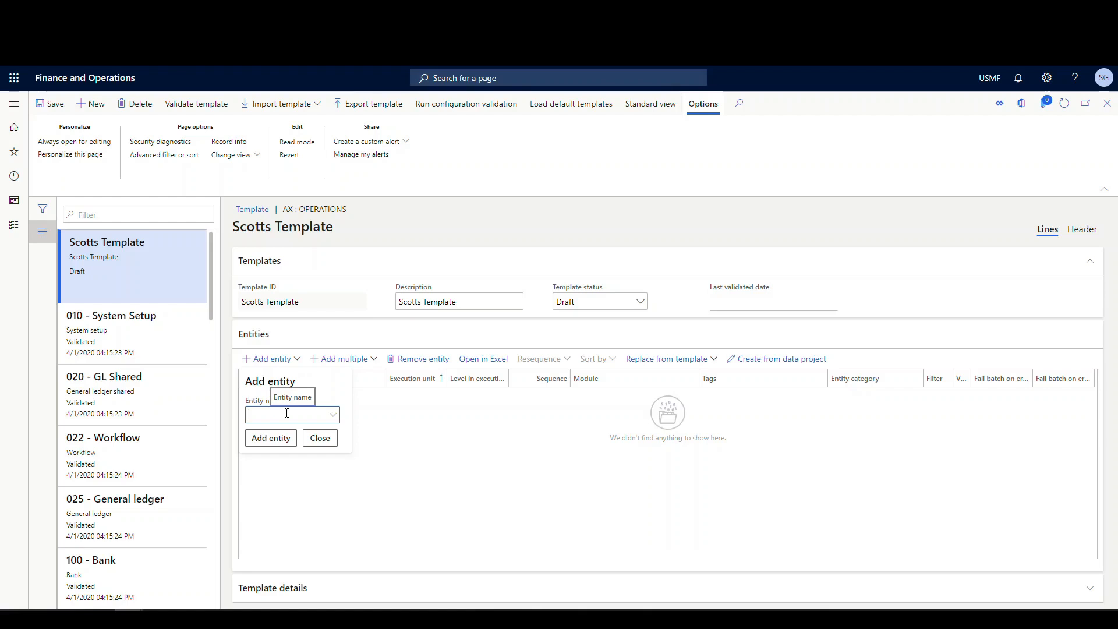
text(wareh)
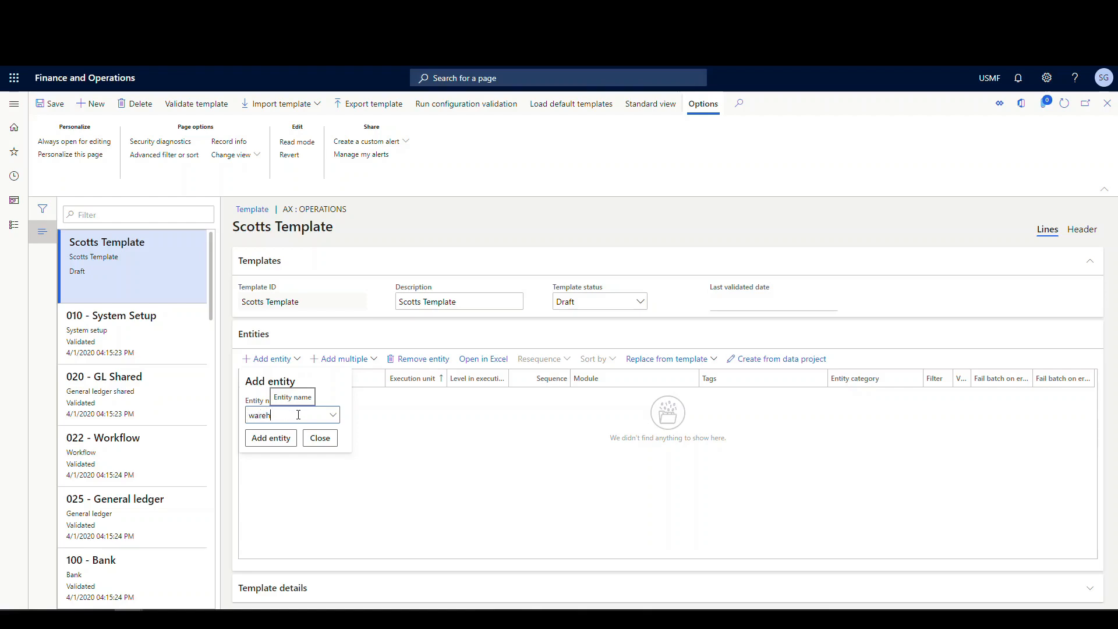
text(warehouse locations)
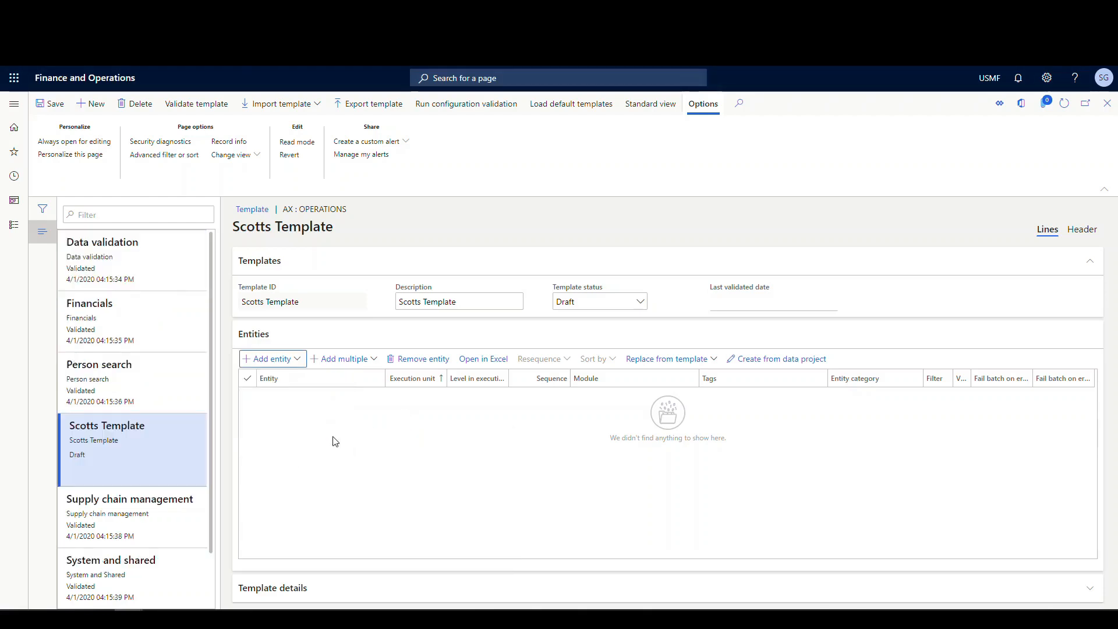
mouse_move(450, 486)
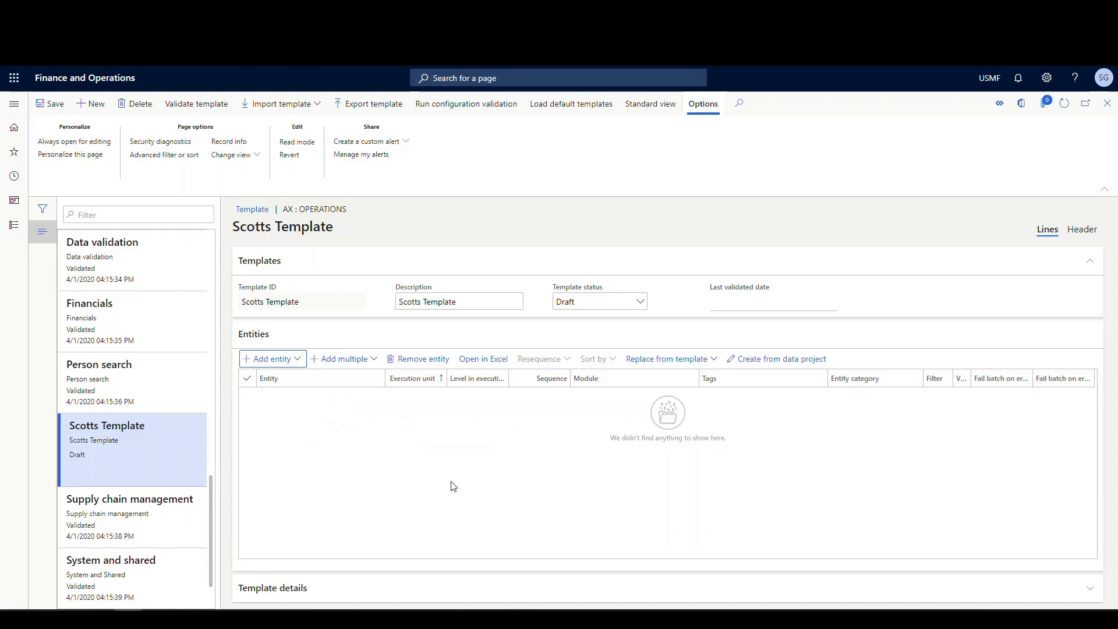
Step: Add the Warehouse zone groups and Warehouse zones entities via Add multiple
click(342, 358)
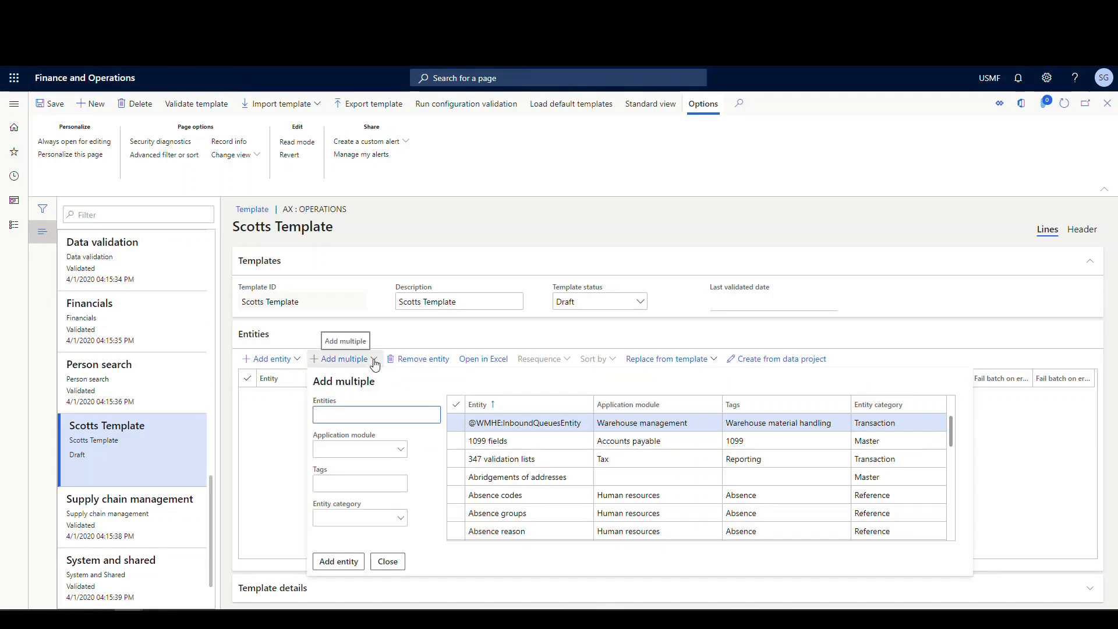
text(warehouse)
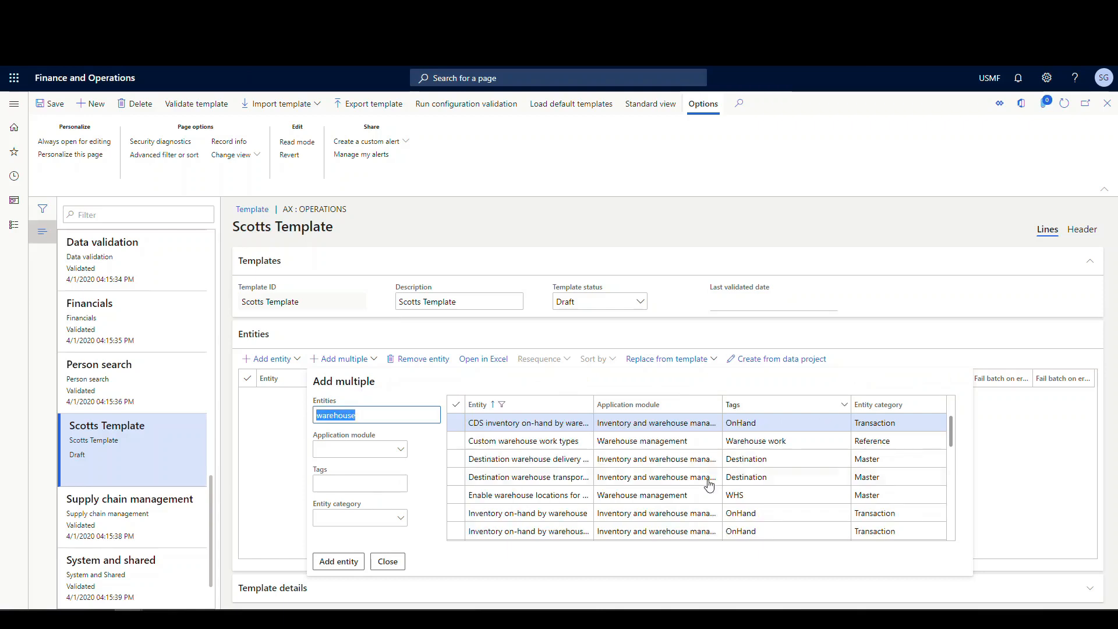
scroll(down, 3)
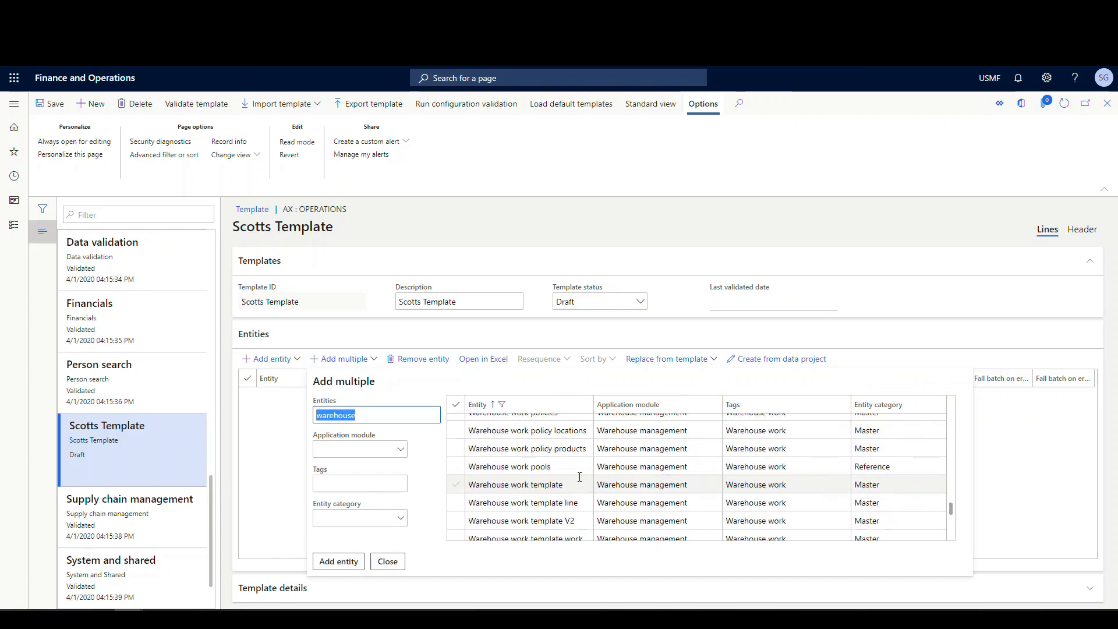
scroll(down, 3)
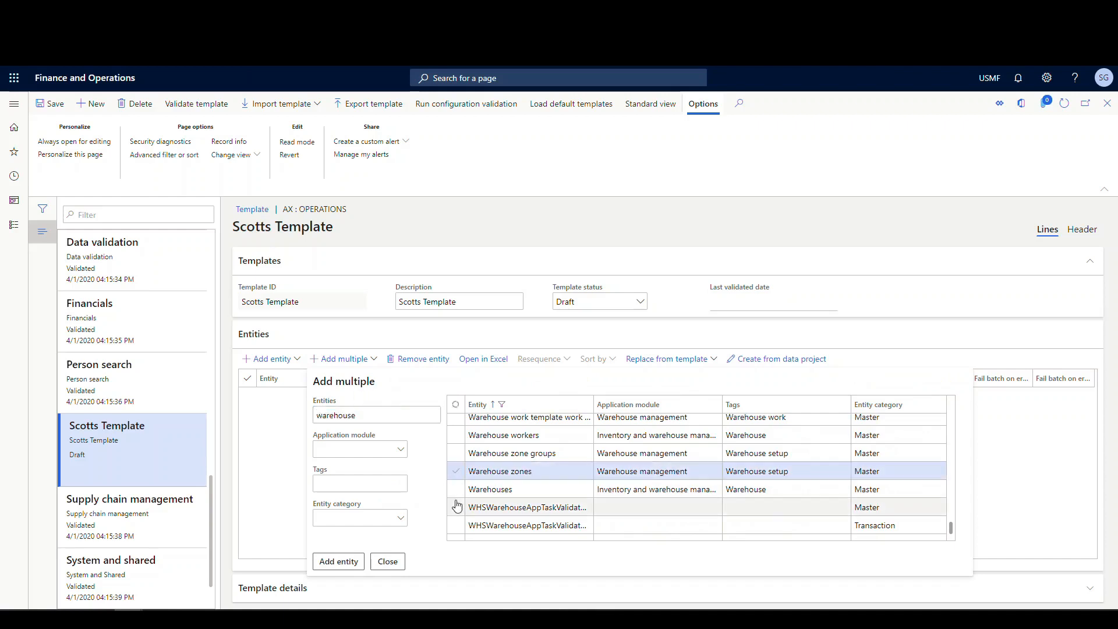
click(456, 453)
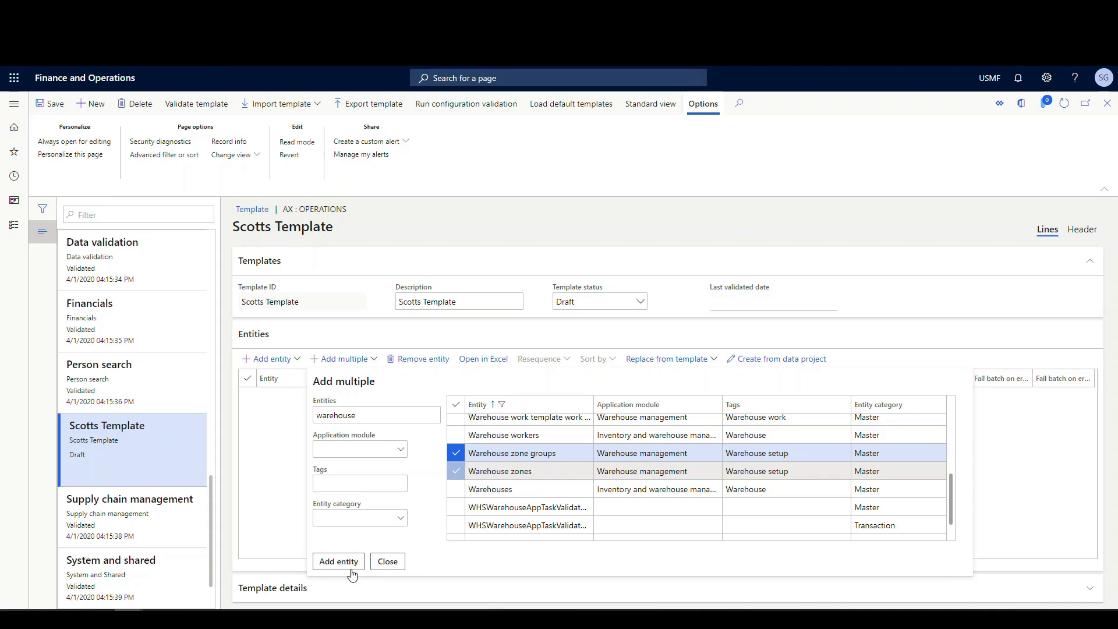
click(338, 561)
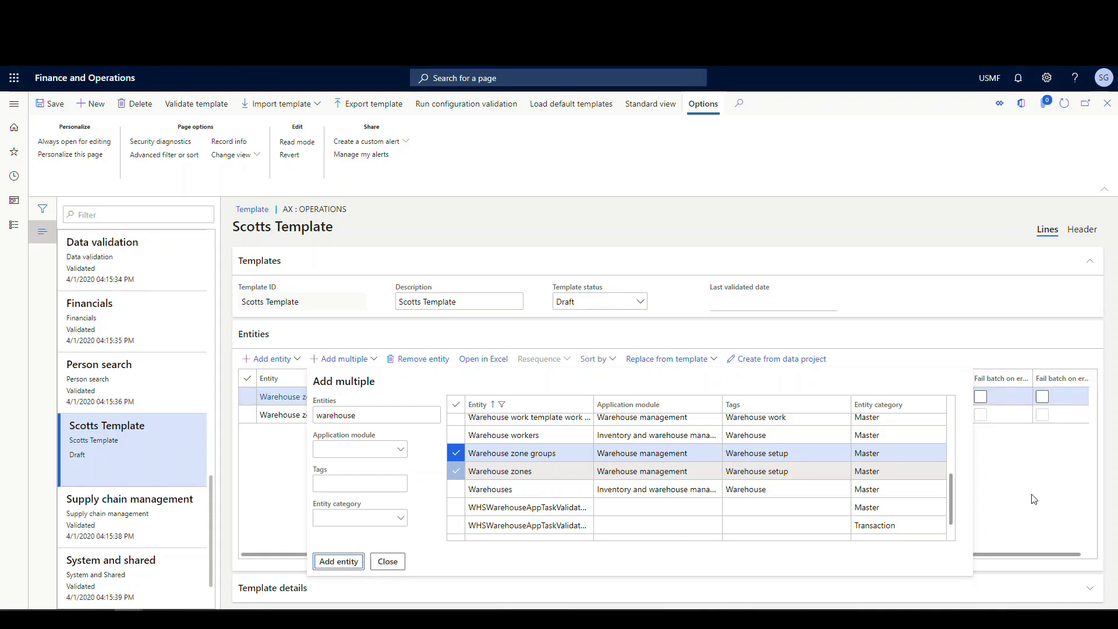
click(337, 561)
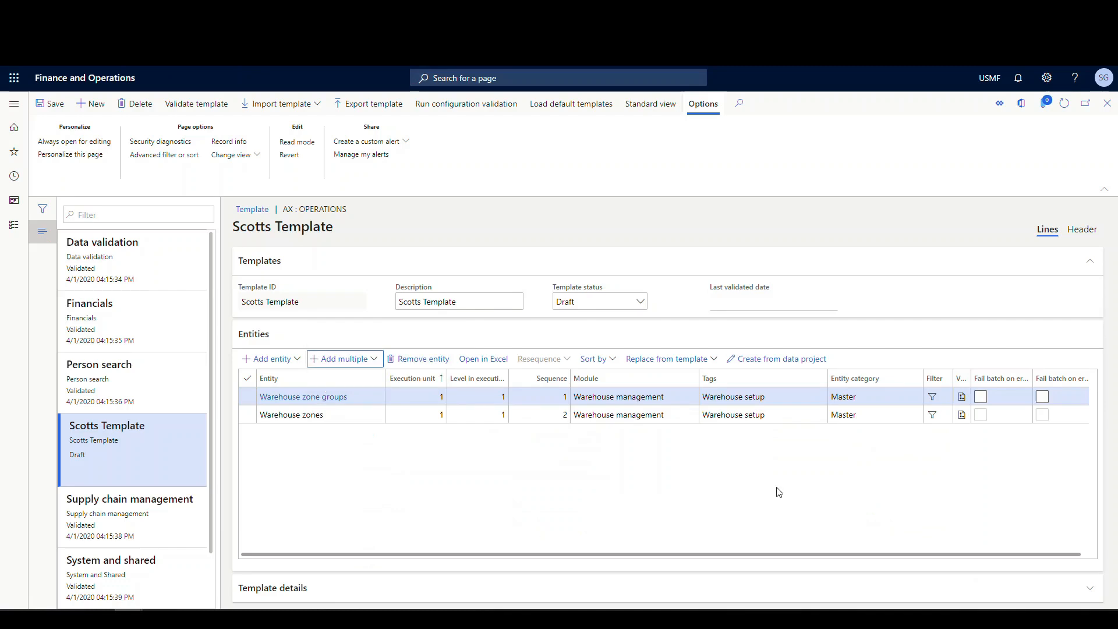
mouse_move(776, 359)
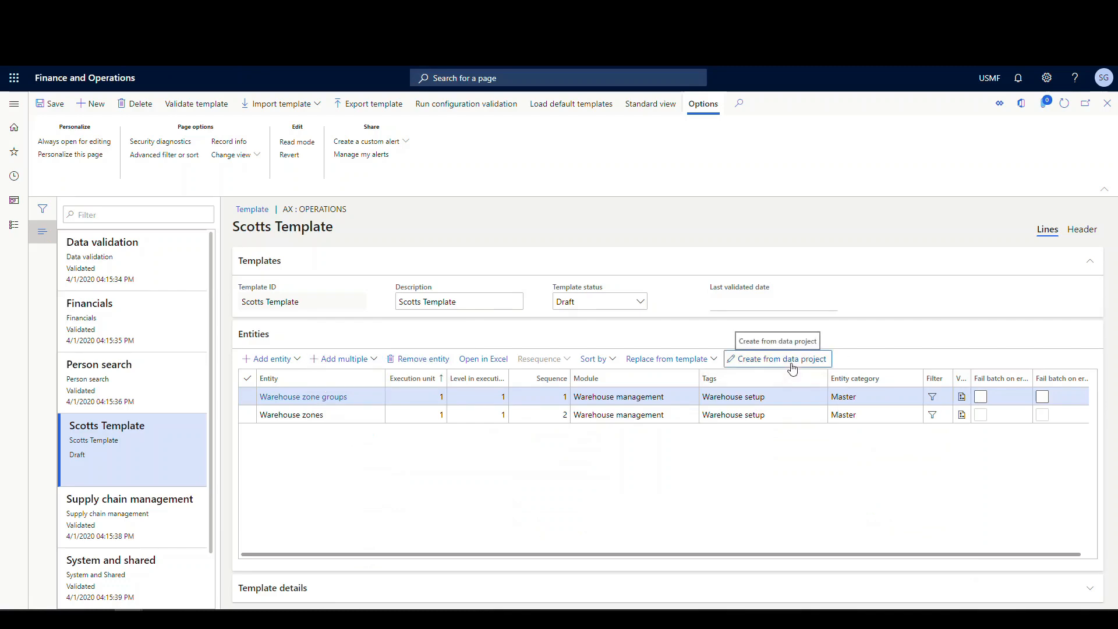
Step: Fill the template from the Location Import data project, leaving only Warehouse locations
click(782, 358)
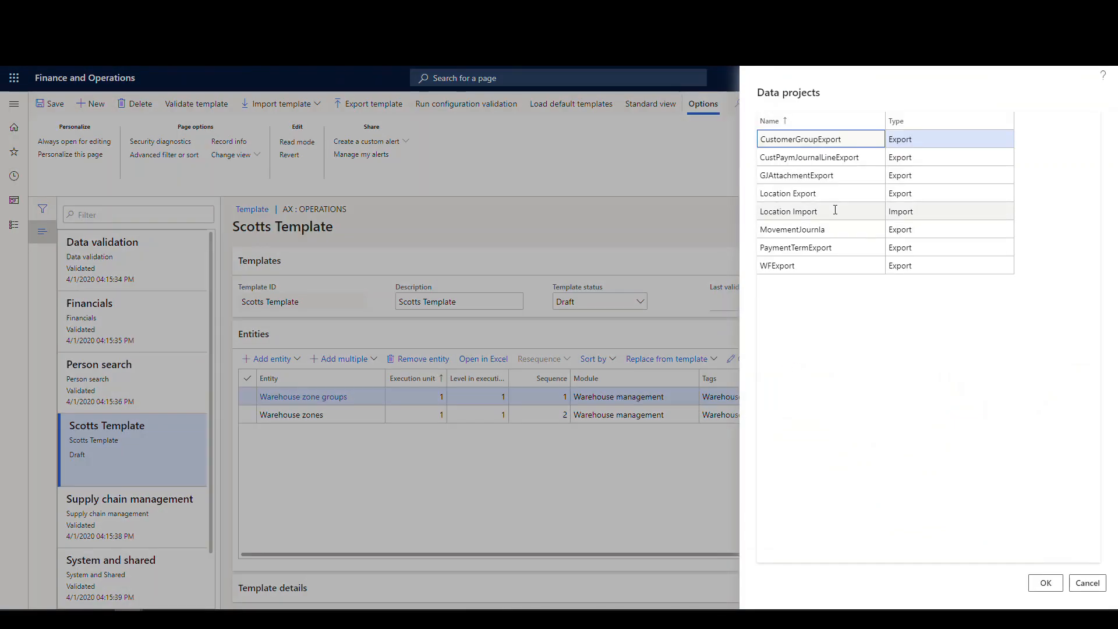
click(820, 211)
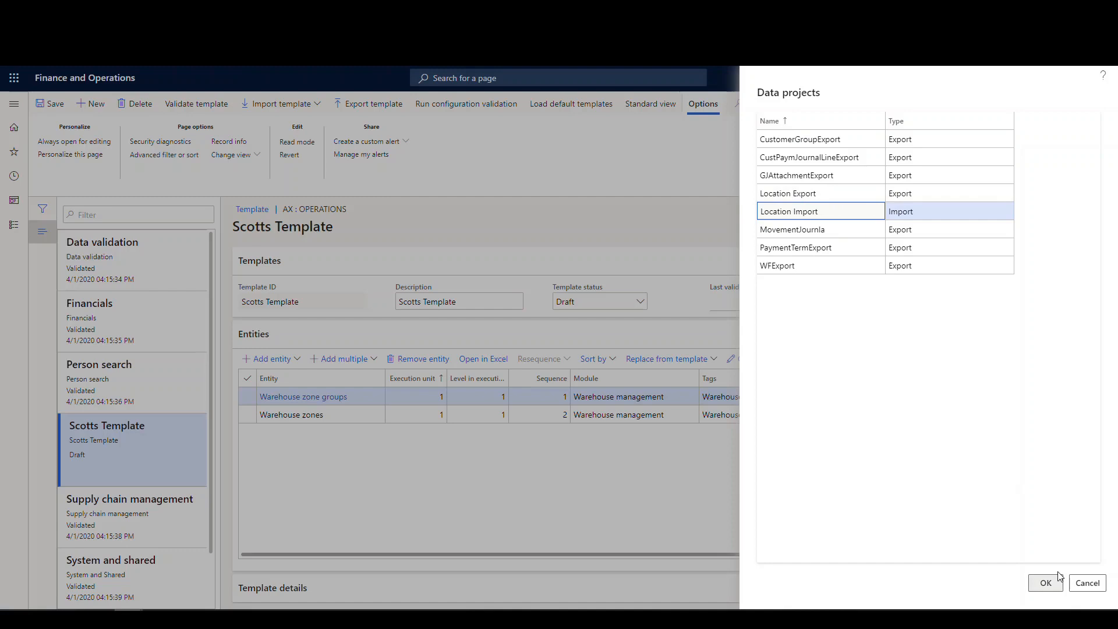
click(1044, 582)
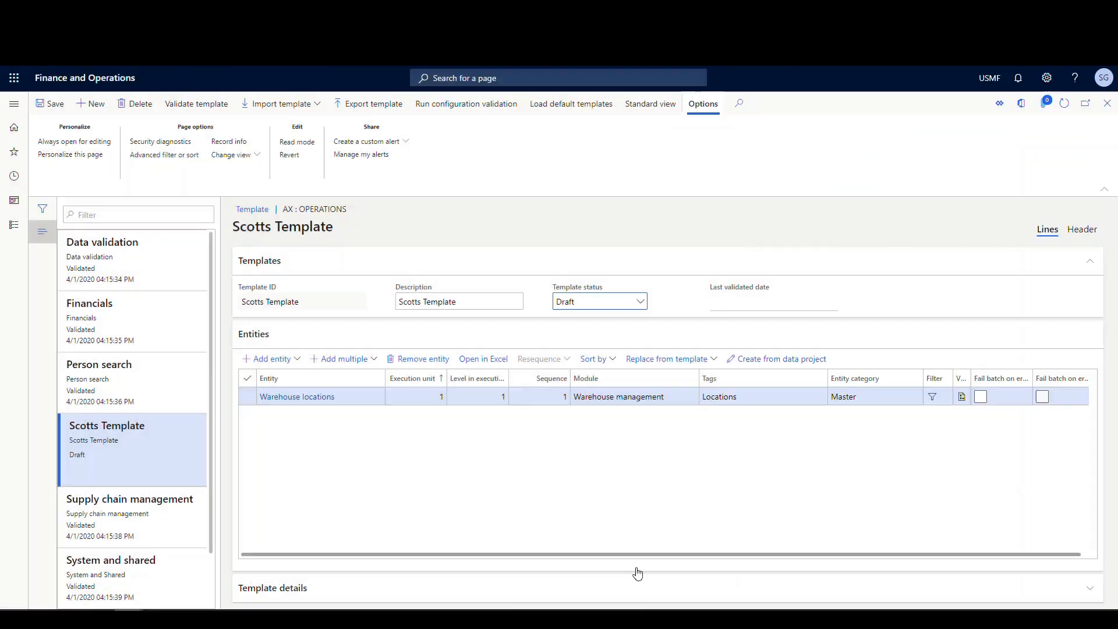
mouse_move(538, 453)
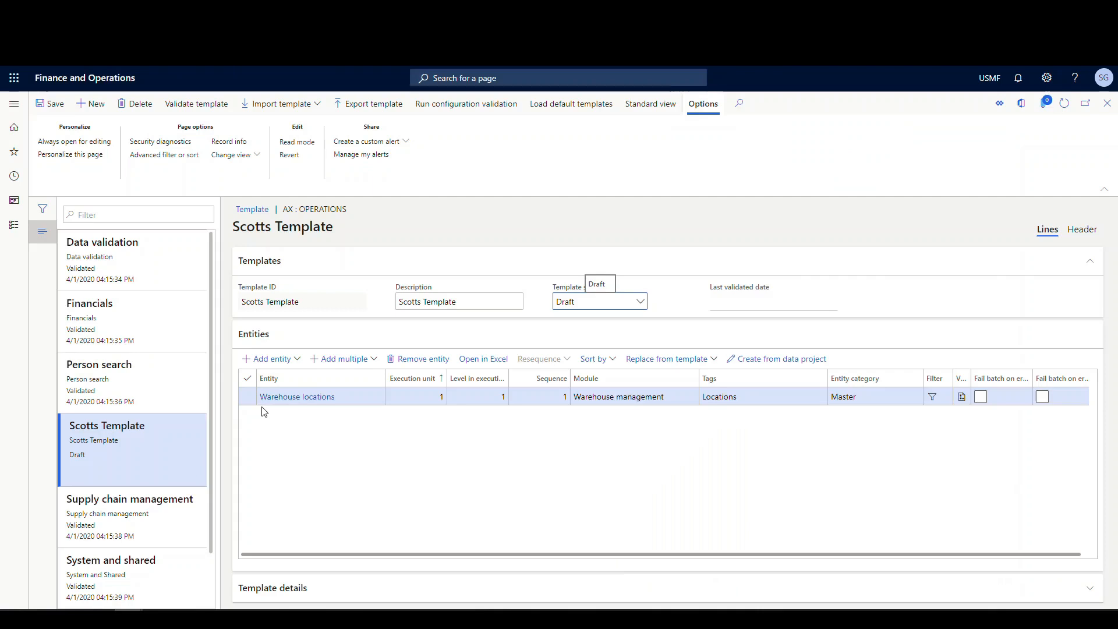
mouse_move(323, 412)
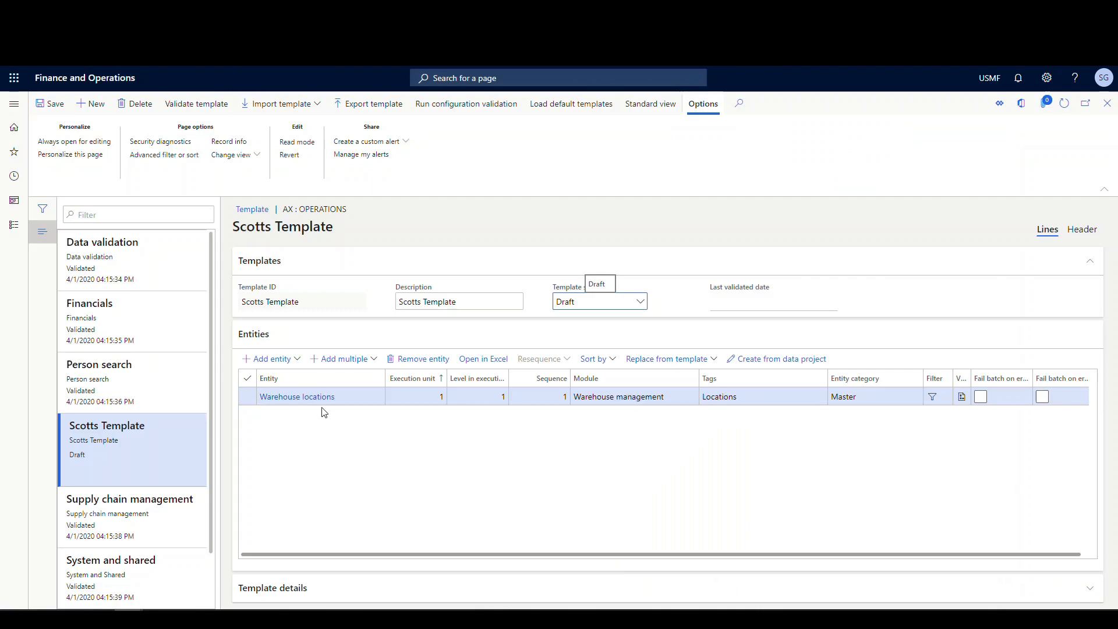
mouse_move(371, 412)
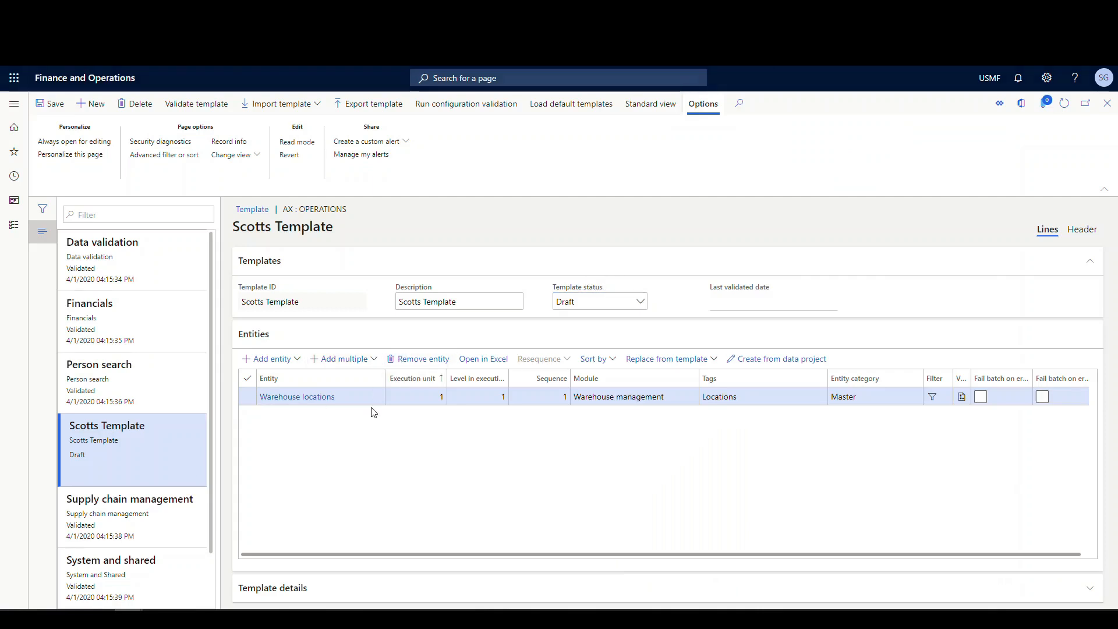
Step: Add Warehouse zones and Warehouse zone groups alongside Warehouse locations
click(340, 358)
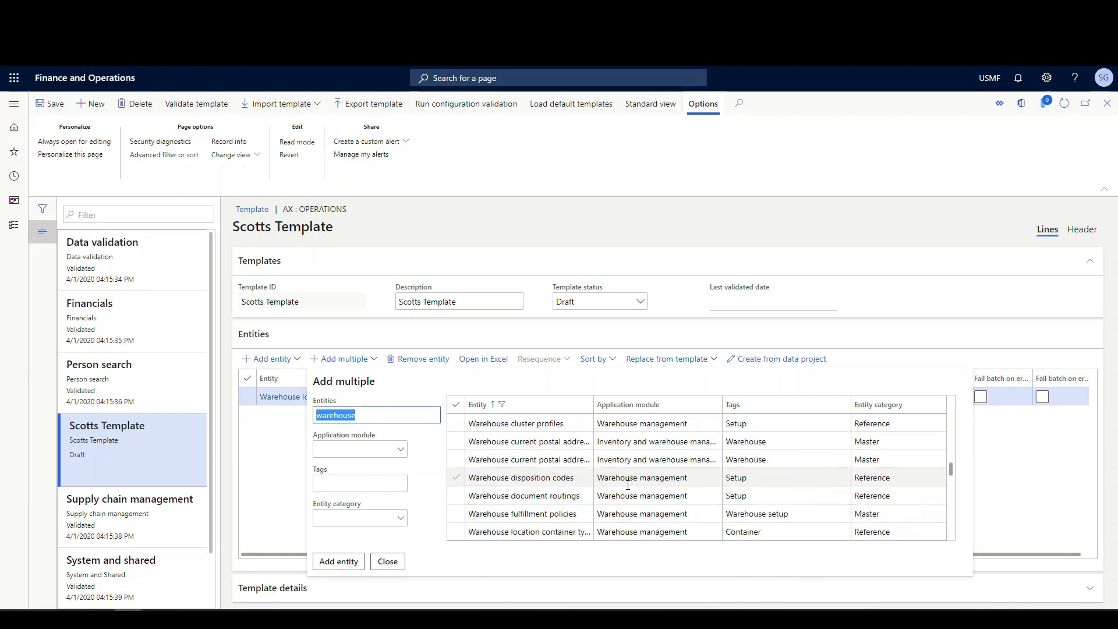
scroll(down, 3)
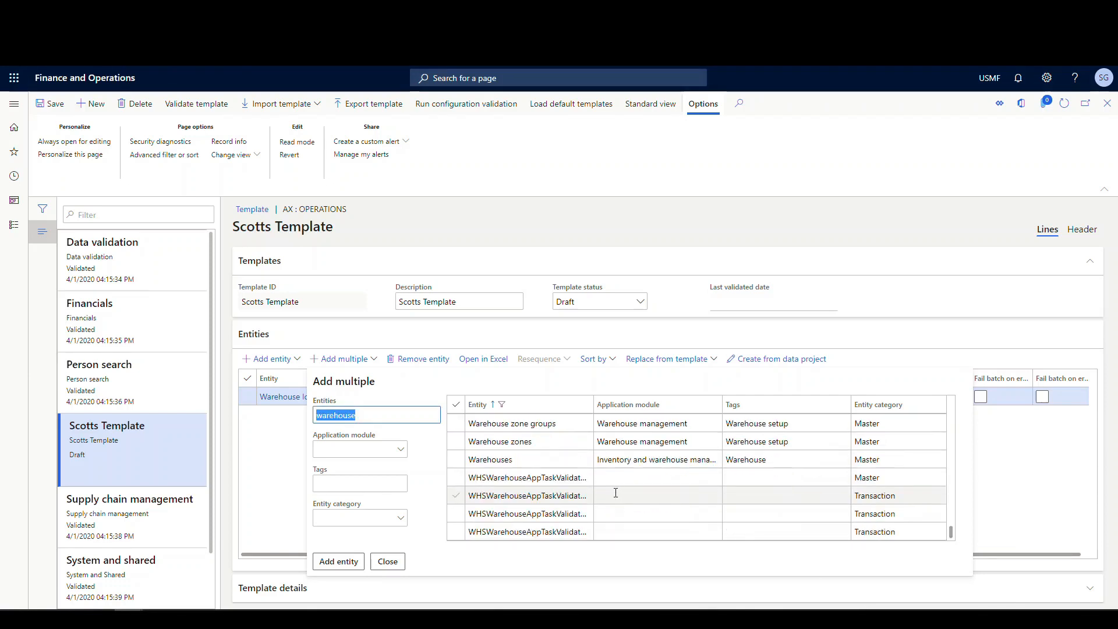
click(457, 441)
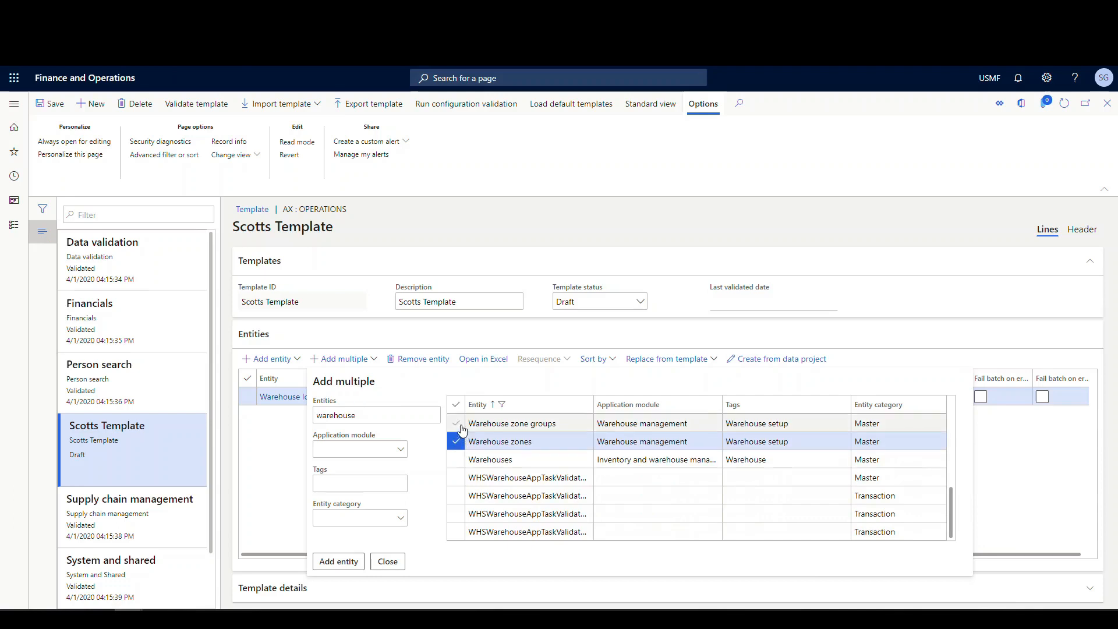
click(455, 423)
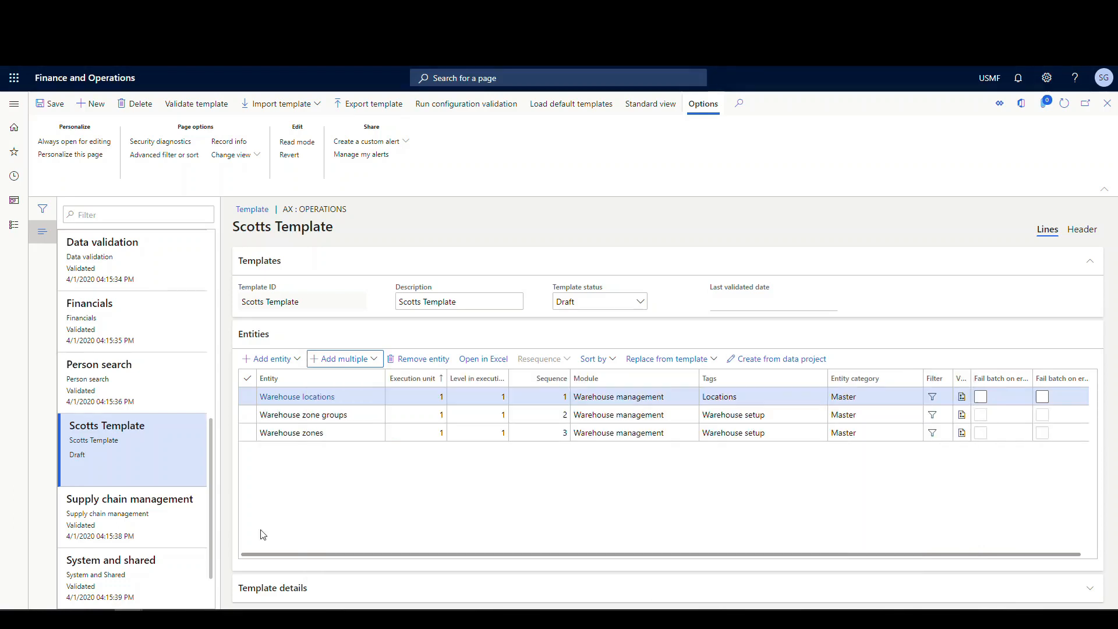
mouse_move(533, 430)
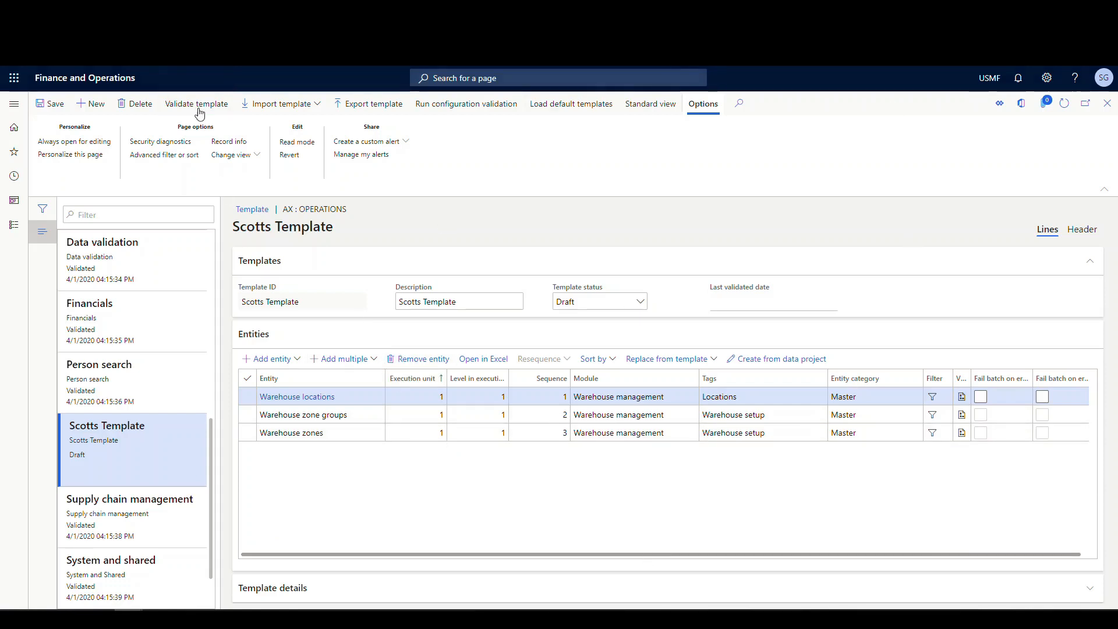
Step: Validate Scotts Template so its status becomes Validated
click(197, 103)
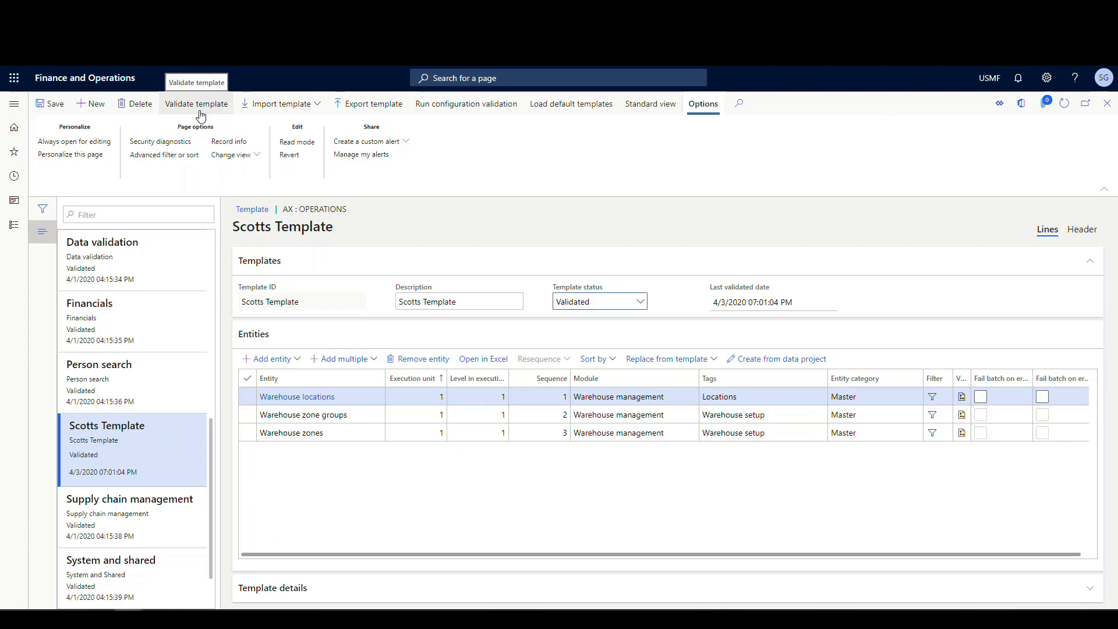
mouse_move(559, 330)
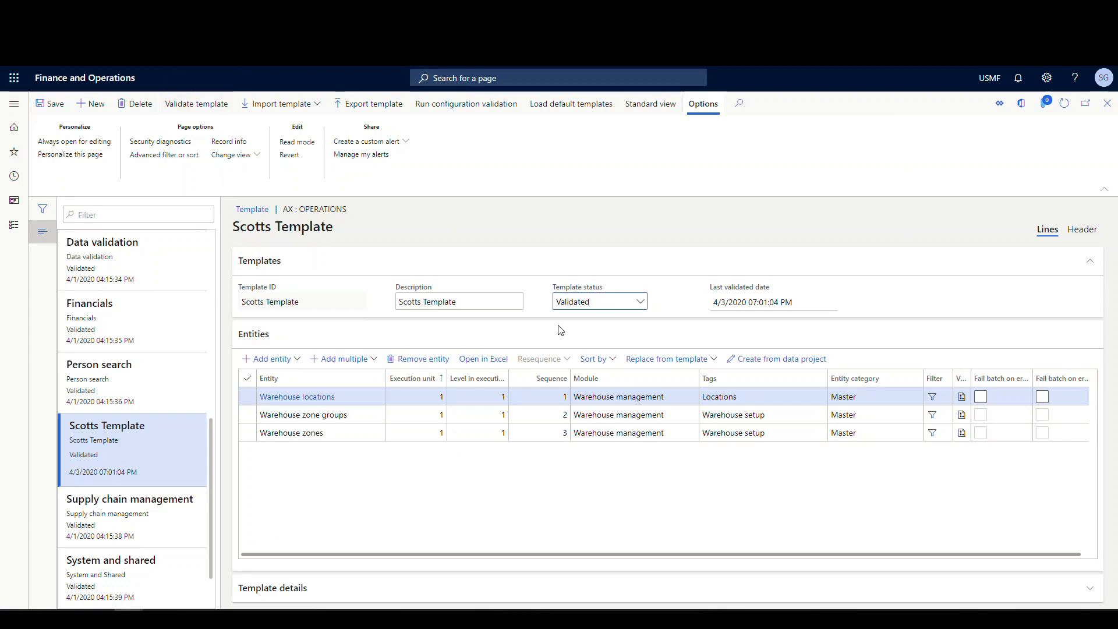
mouse_move(1018, 77)
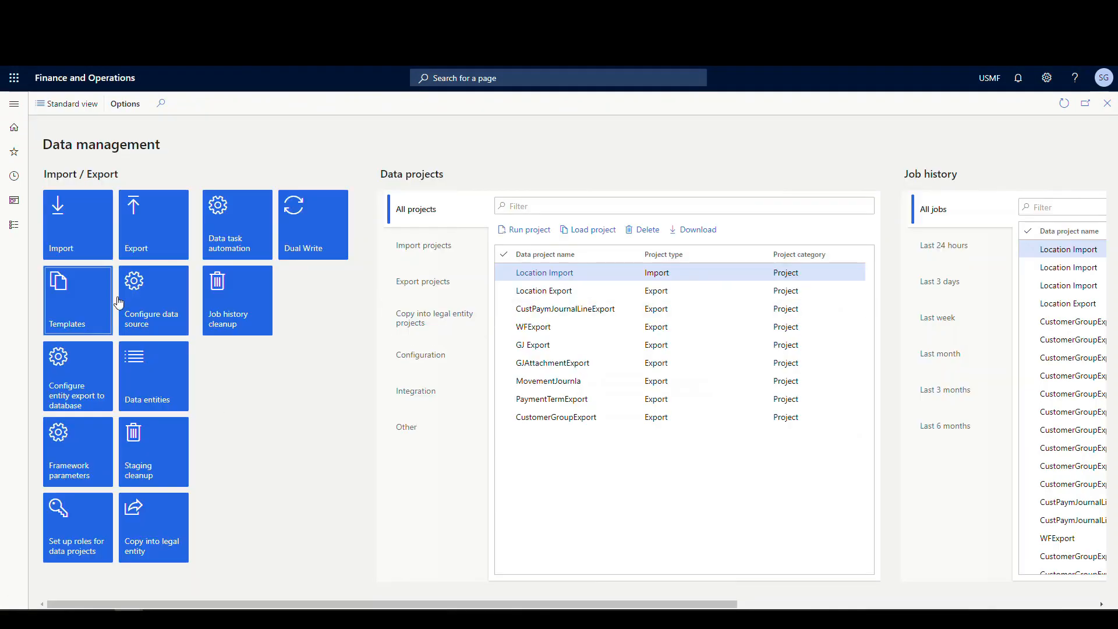
Step: Create and save a new export data project named 'scotts export'
click(151, 224)
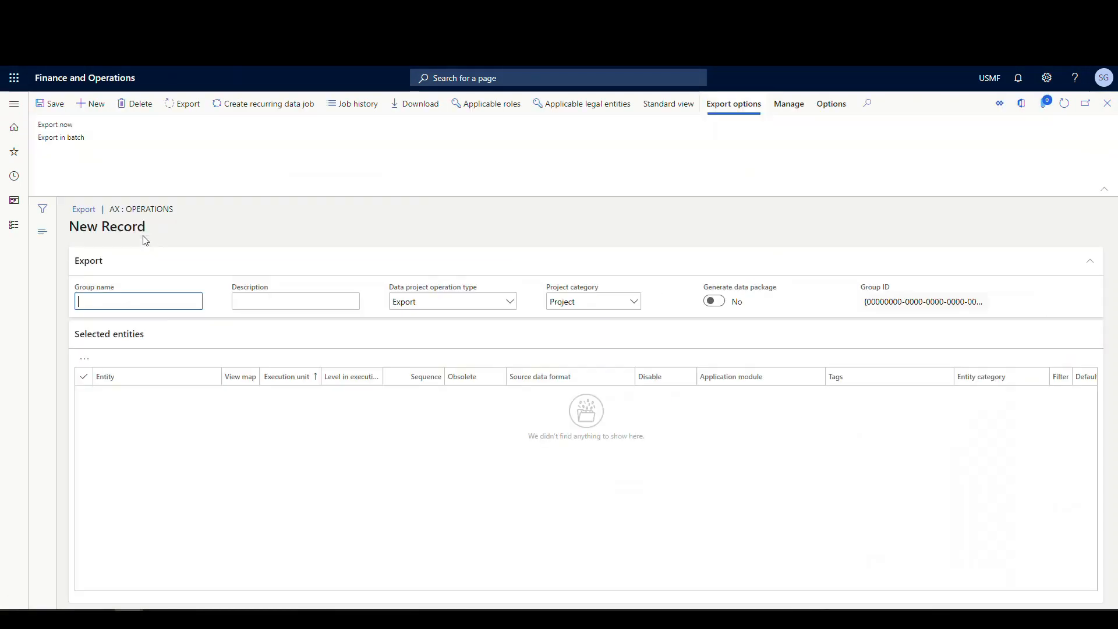
text(s)
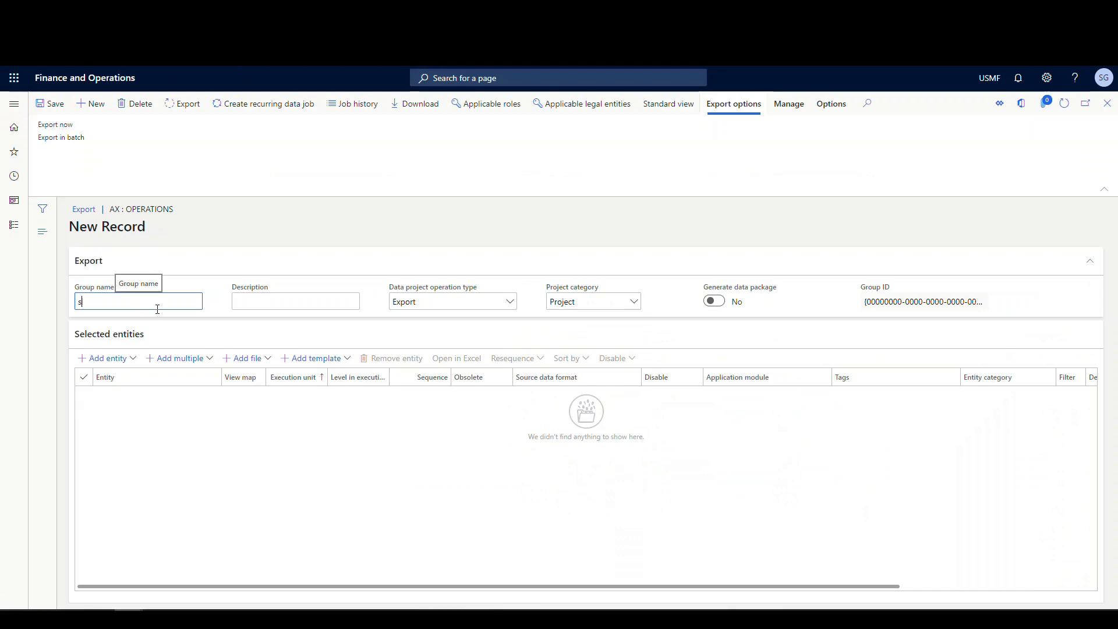
text(scotts export)
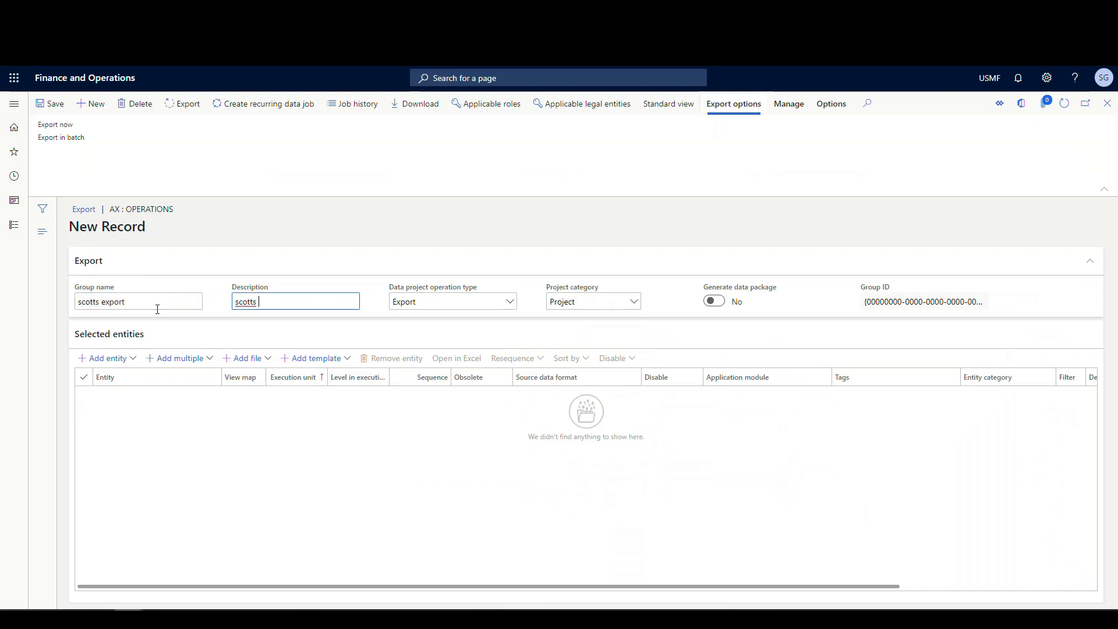
text(export)
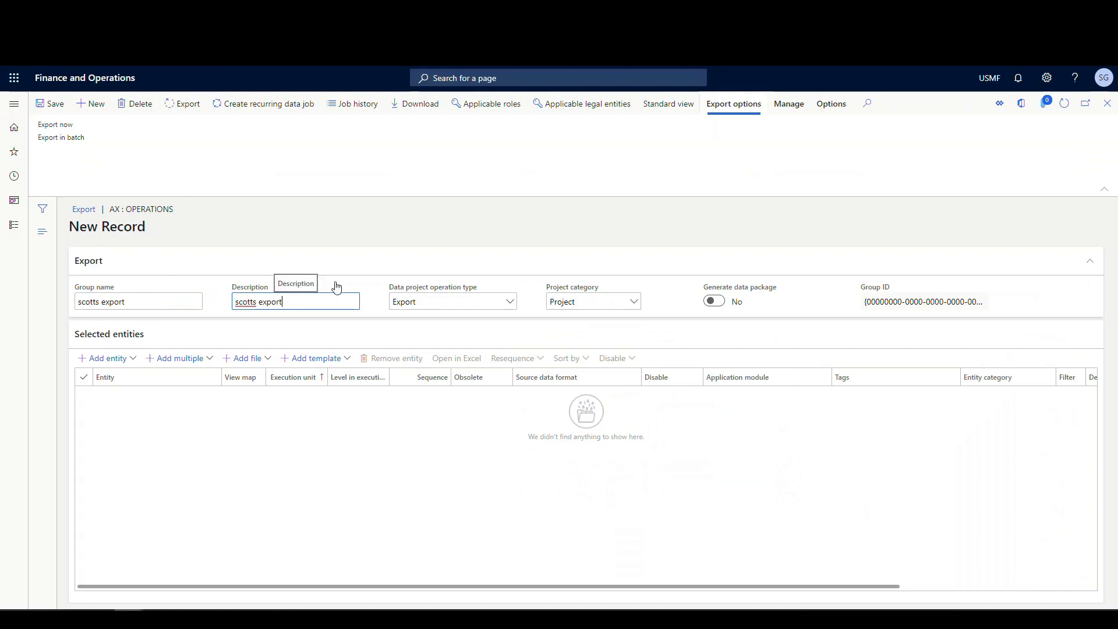
click(49, 104)
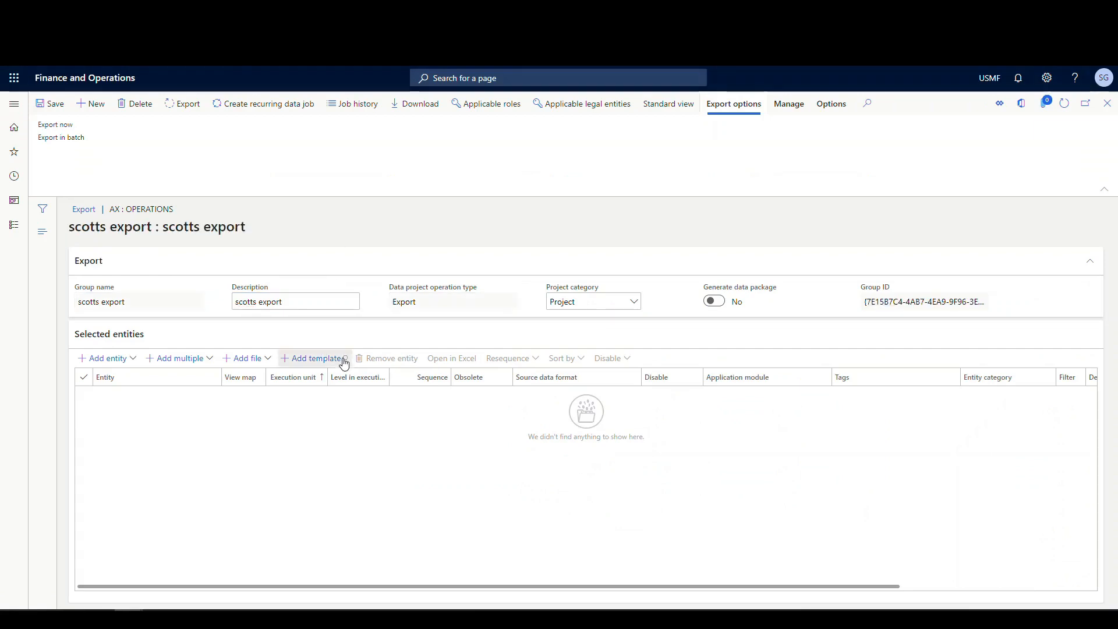
Step: Add Scotts Template's entities to the export project
click(313, 358)
text(scotts)
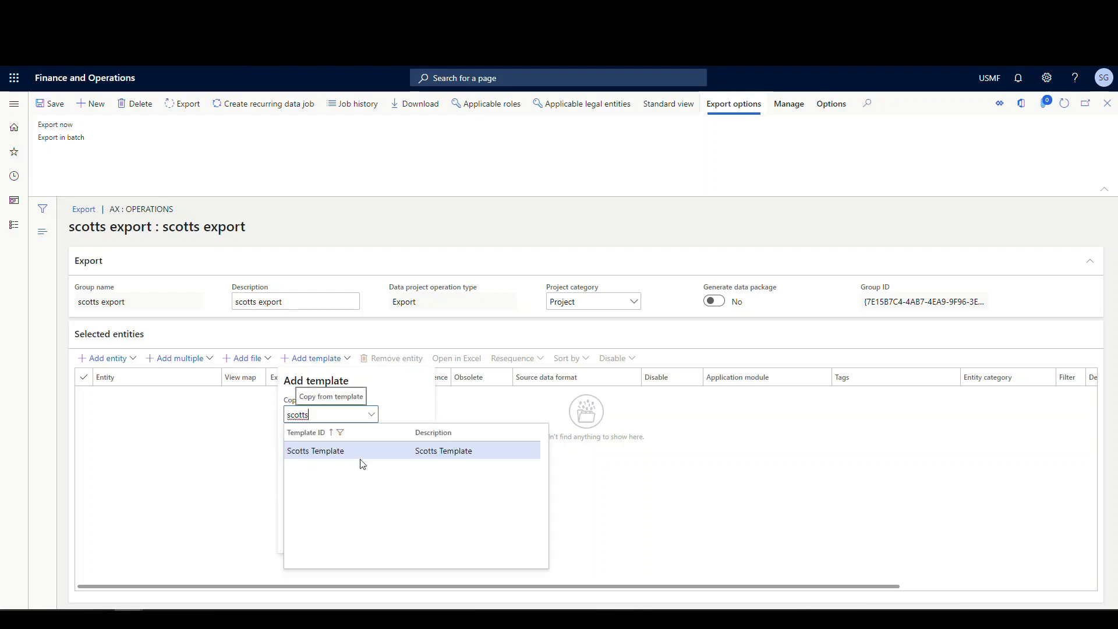
click(315, 450)
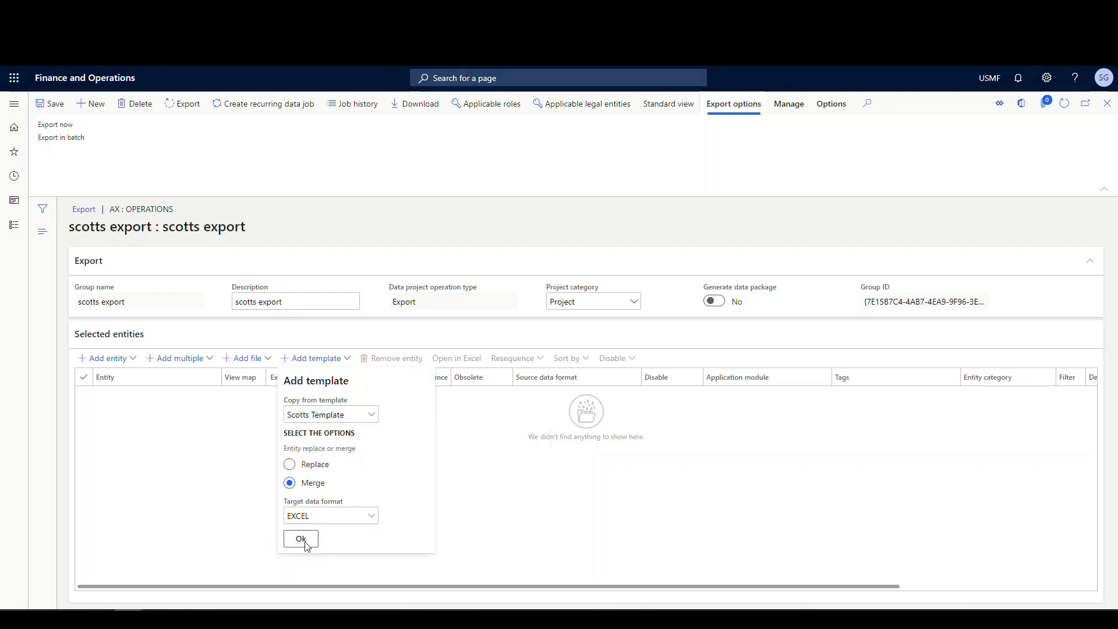
click(300, 538)
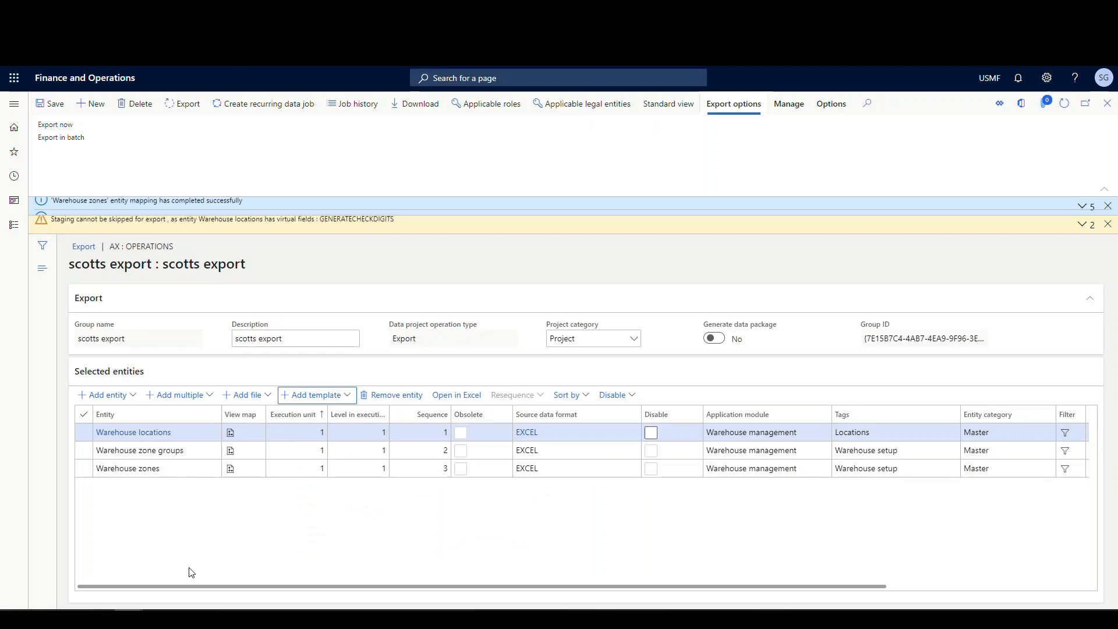
mouse_move(316, 396)
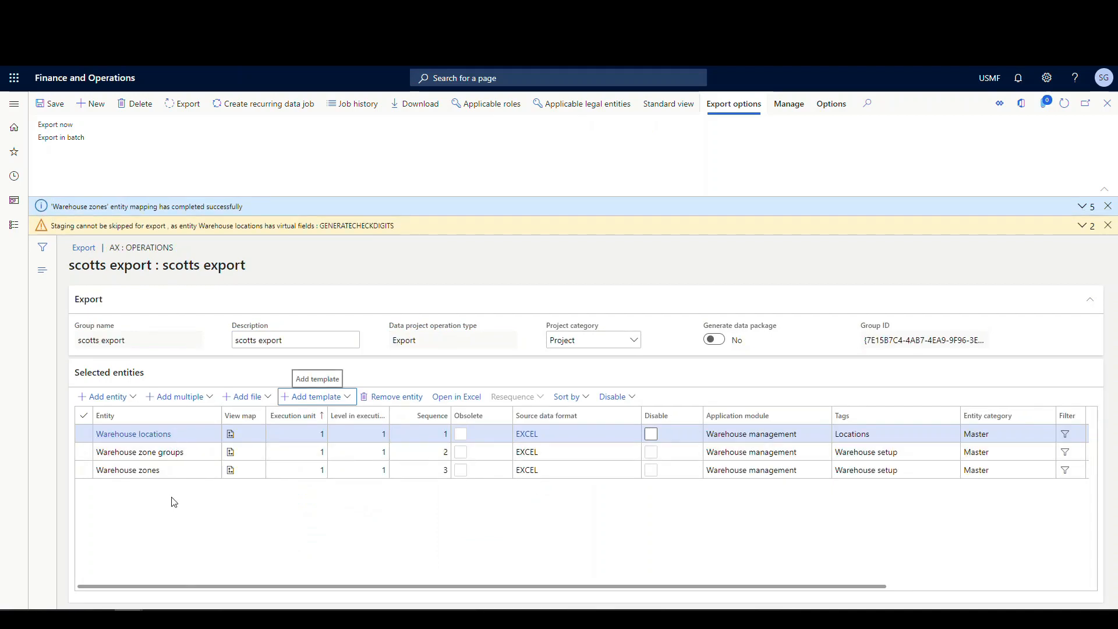
mouse_move(167, 533)
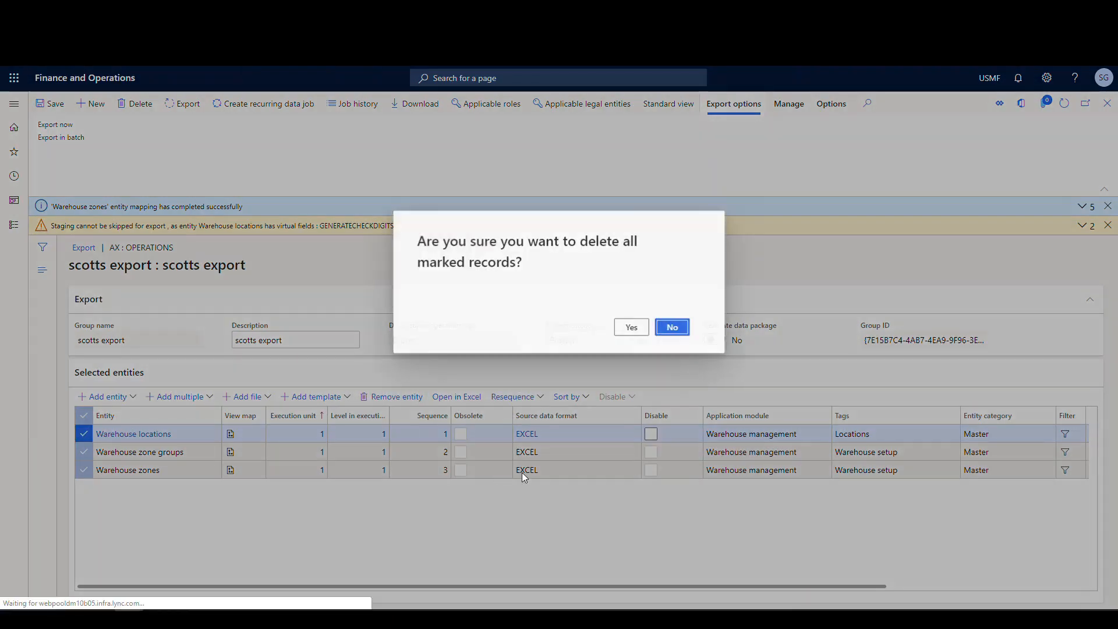
Step: Confirm deleting the project's three entities and return to the Templates page
click(630, 327)
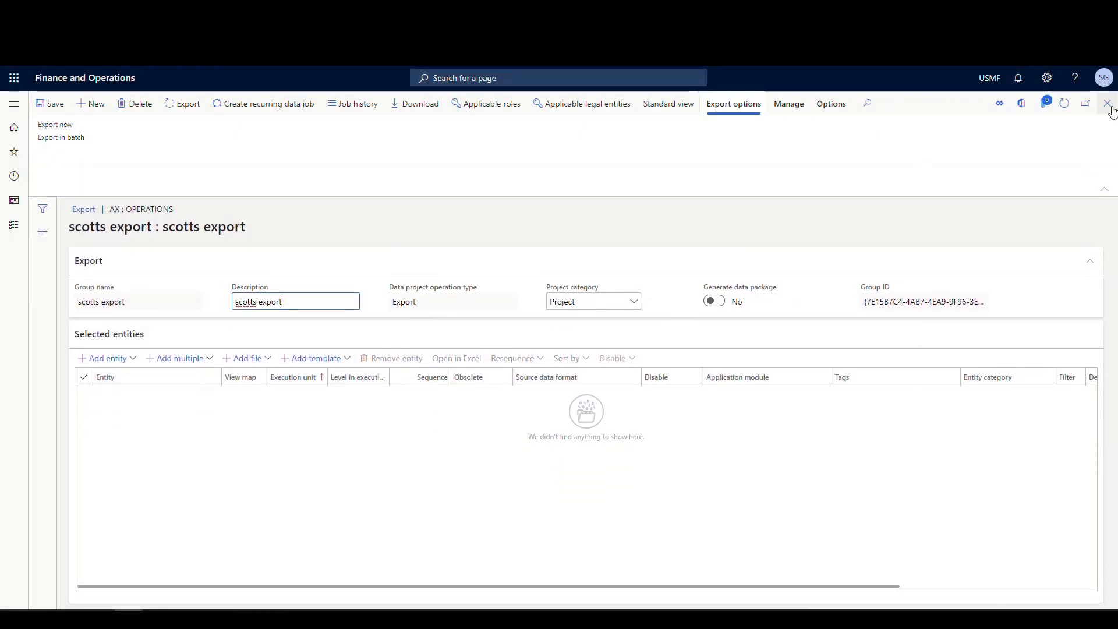
click(1106, 104)
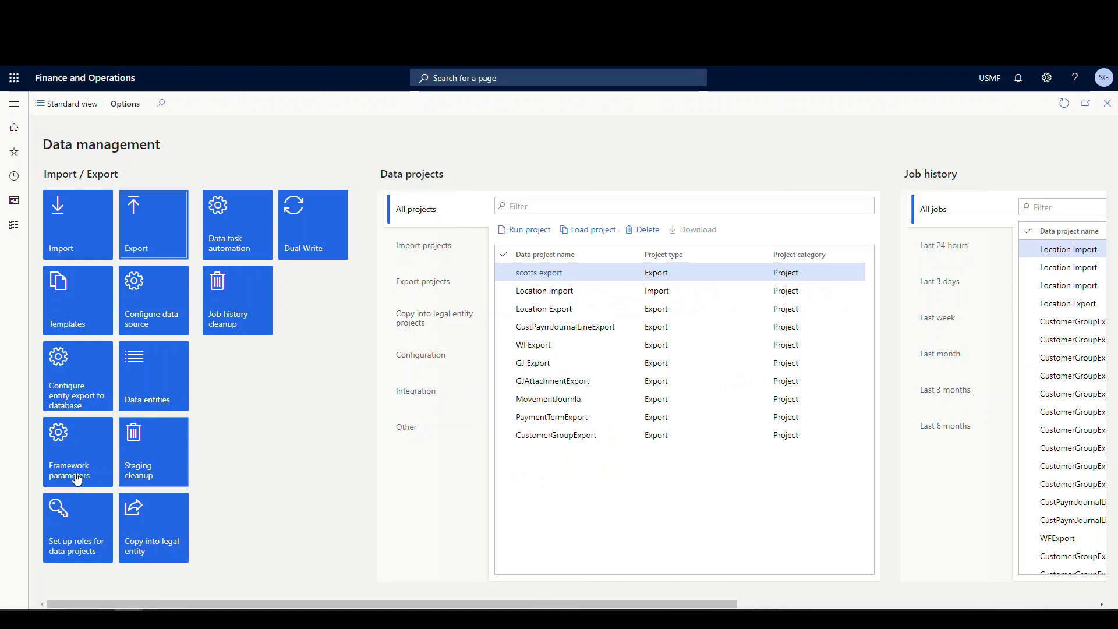
mouse_move(84, 303)
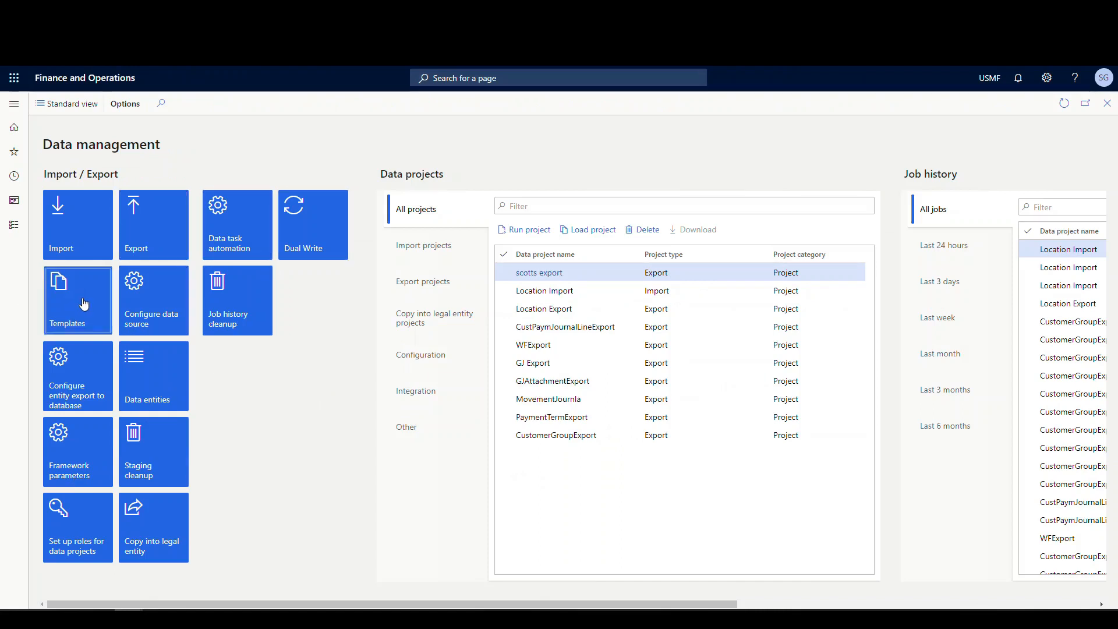
click(77, 301)
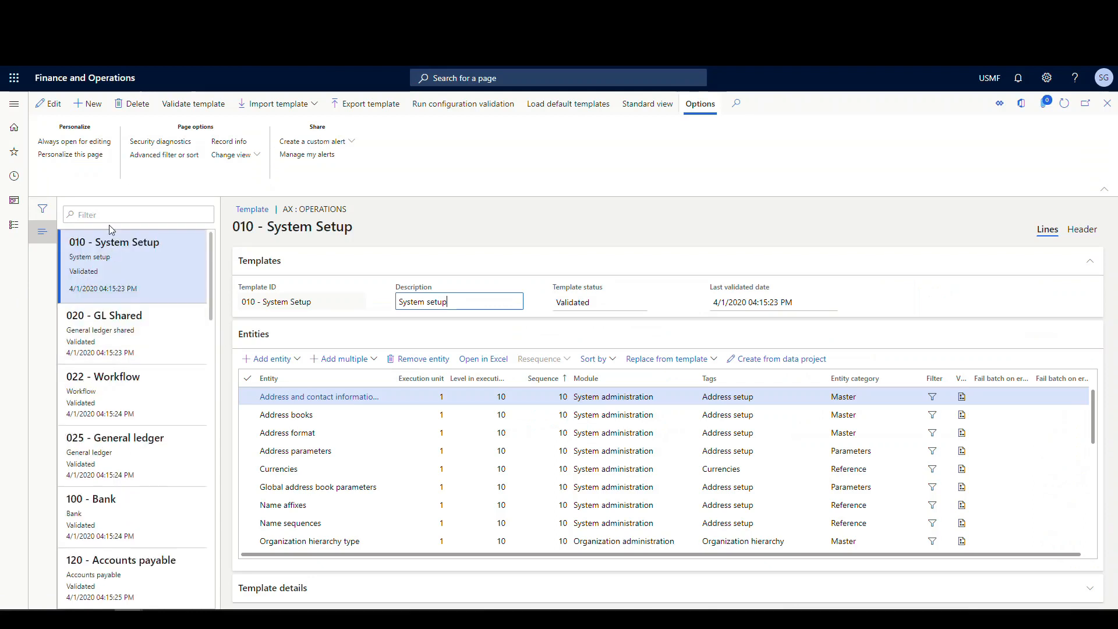
Step: Filter for 'scotts', export Scotts Template as a zip, and open Downloads
text(scotts template)
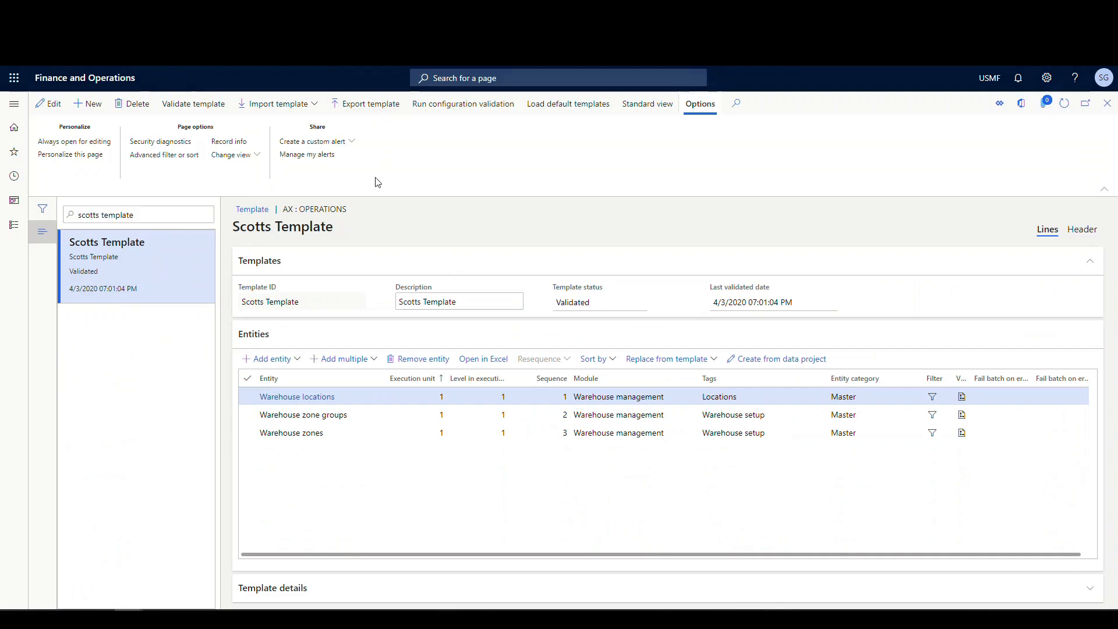
click(369, 104)
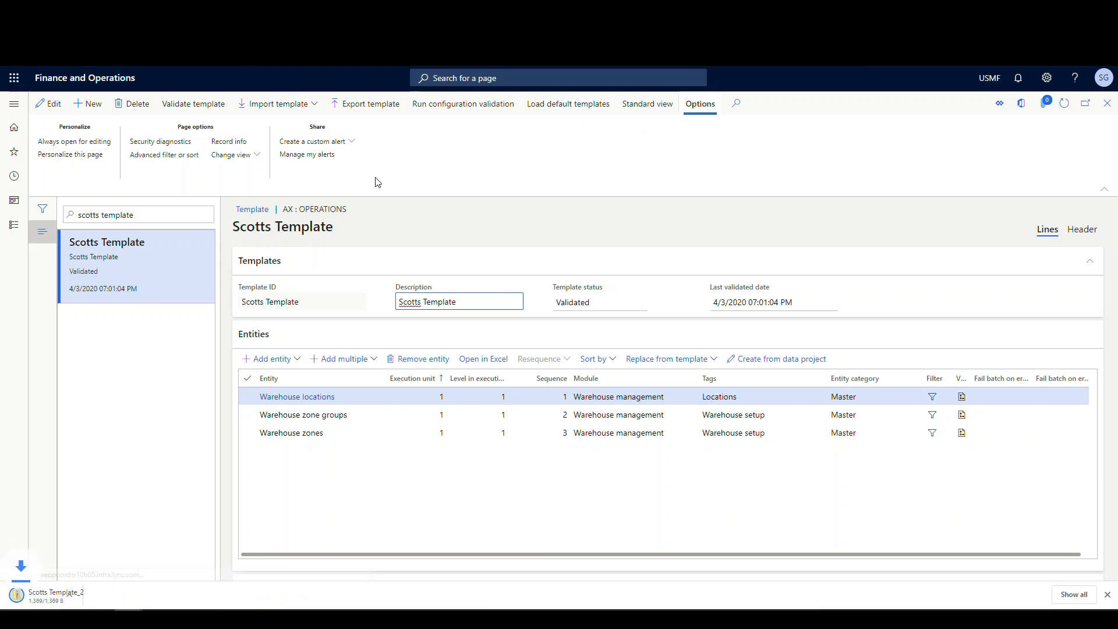
click(121, 594)
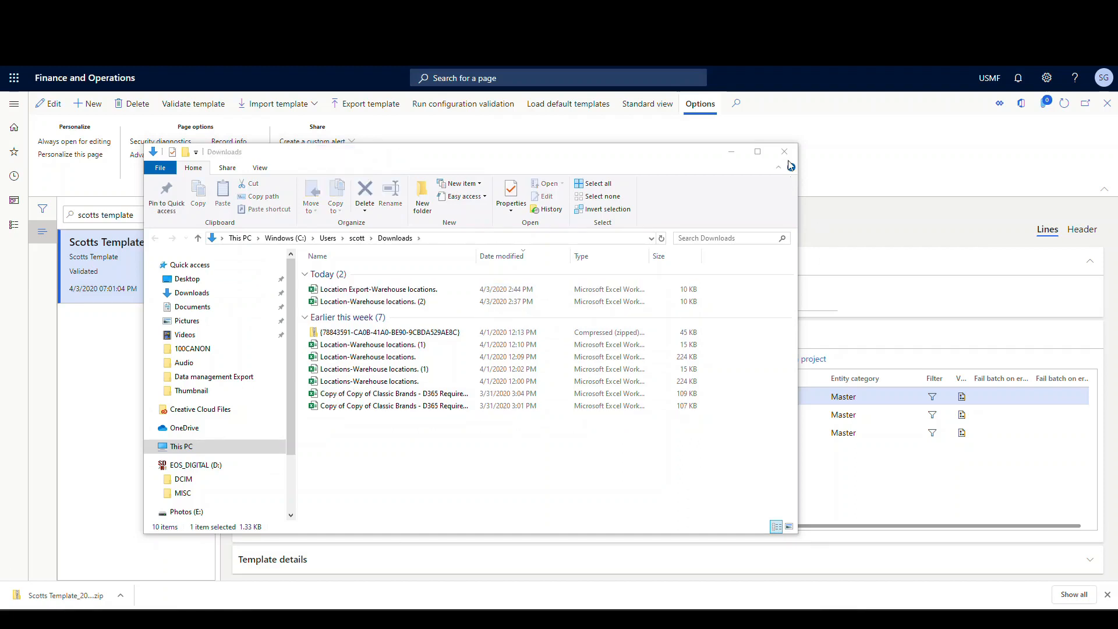
Step: Close the downloads folder and delete Scotts Template, confirming the deletion
click(785, 152)
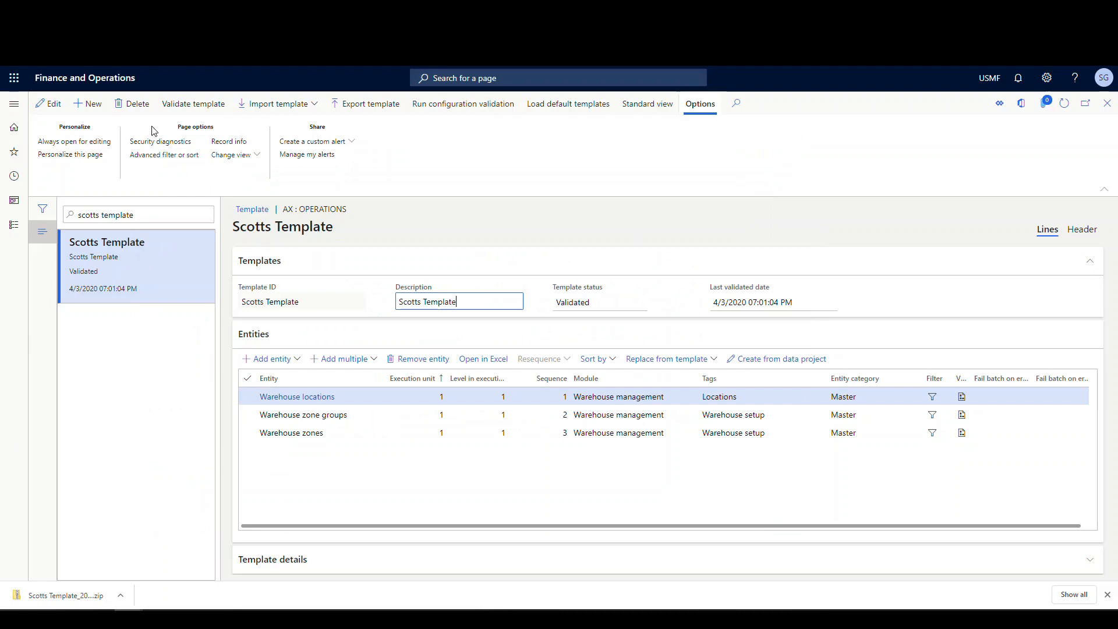
click(135, 104)
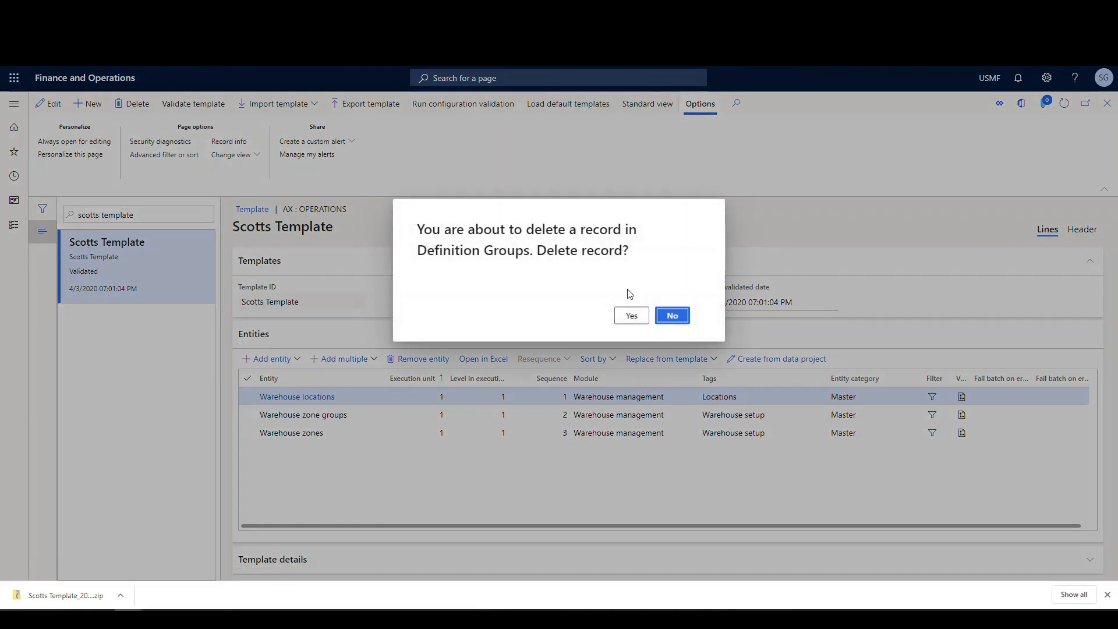
click(630, 315)
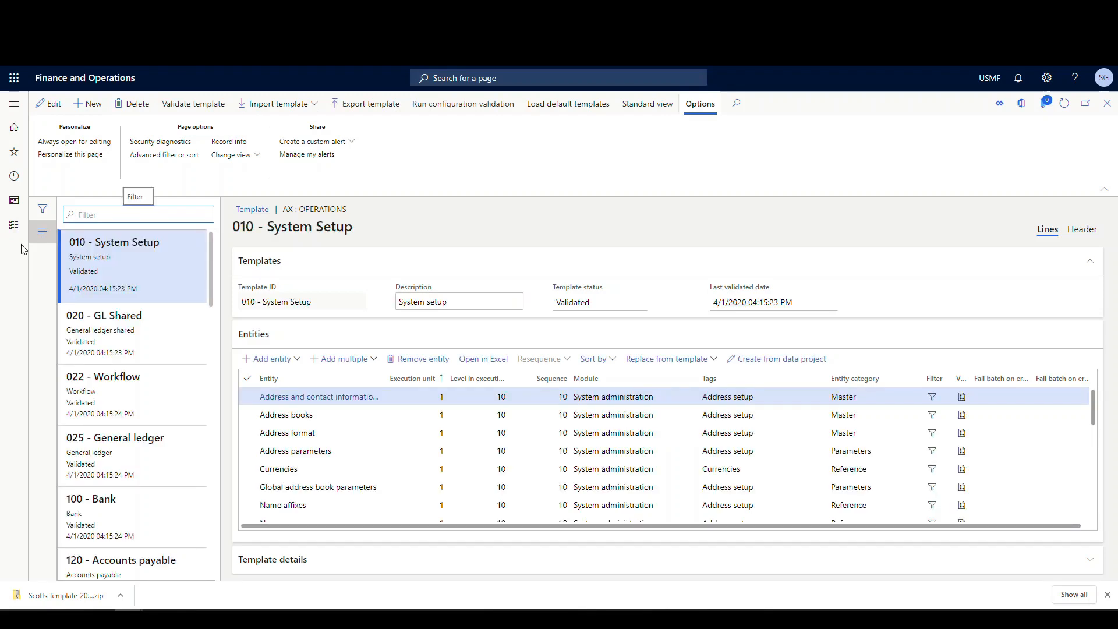
scroll(down, 3)
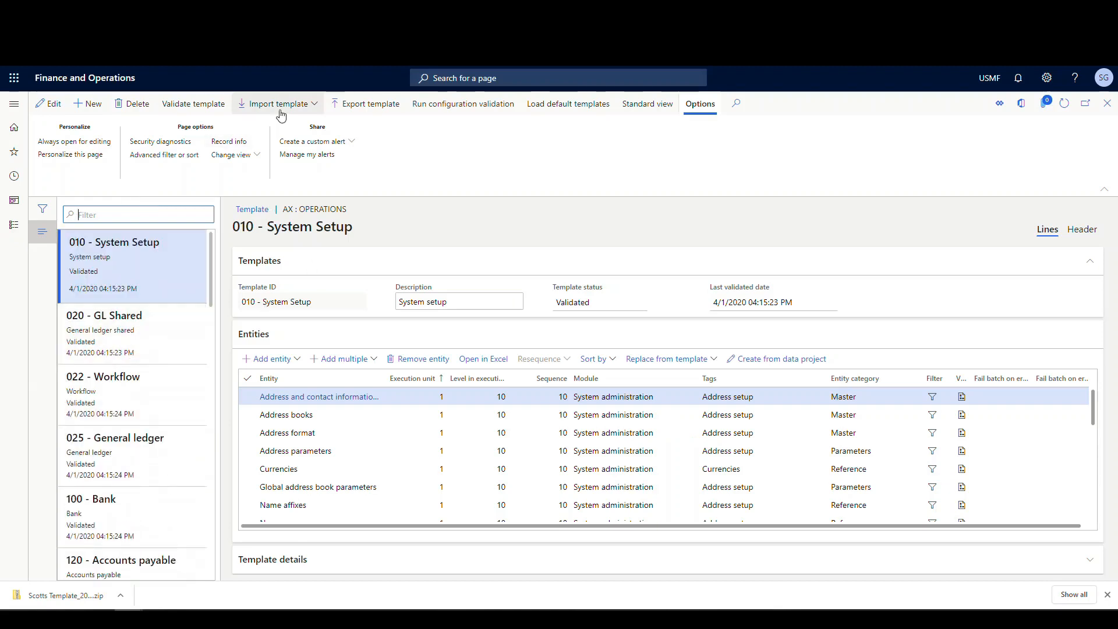
Step: Upload the exported Scotts Template zip and create the template from it
click(278, 104)
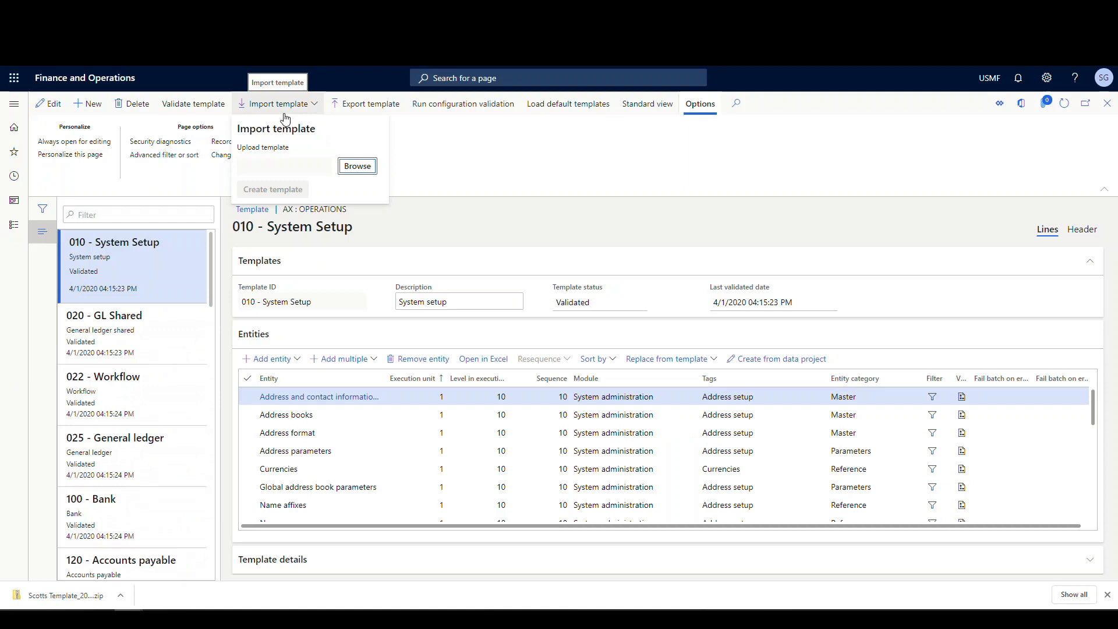
click(357, 165)
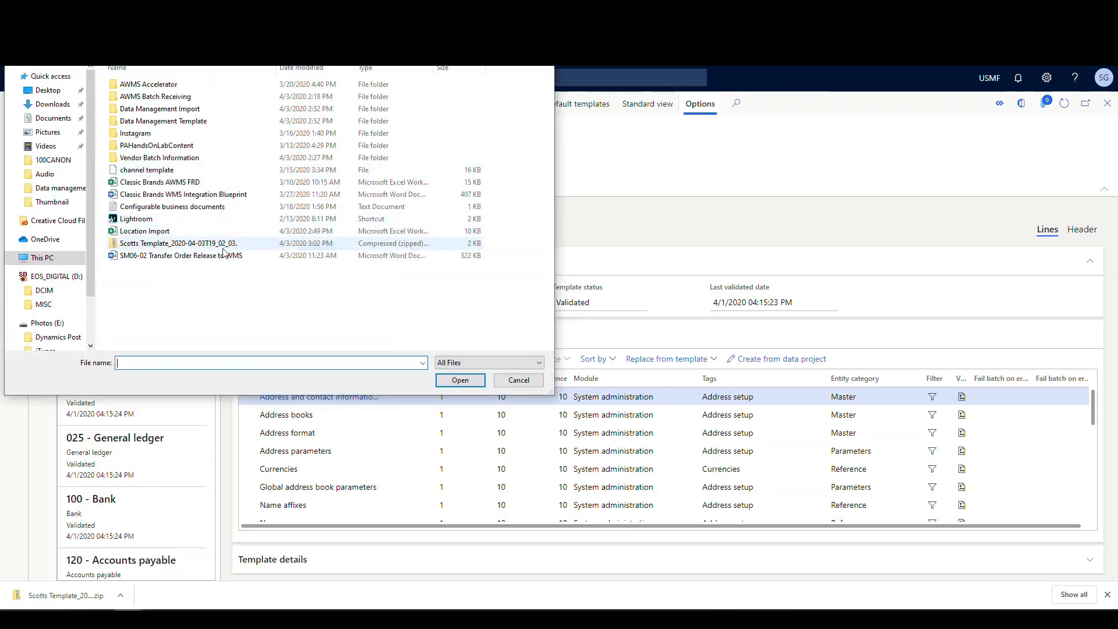
click(460, 381)
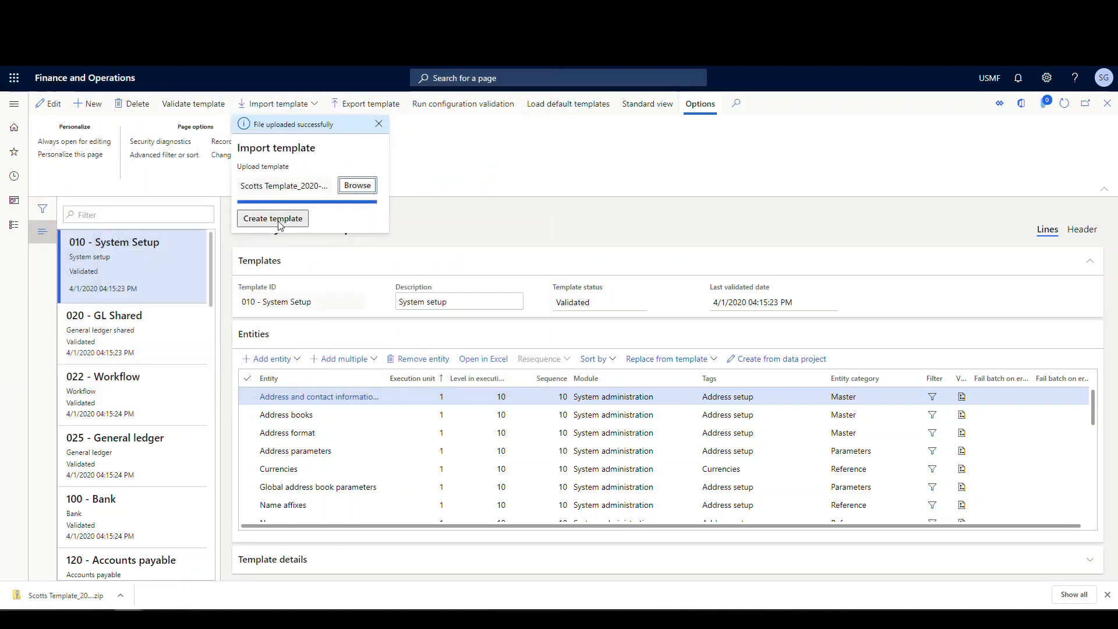
click(272, 218)
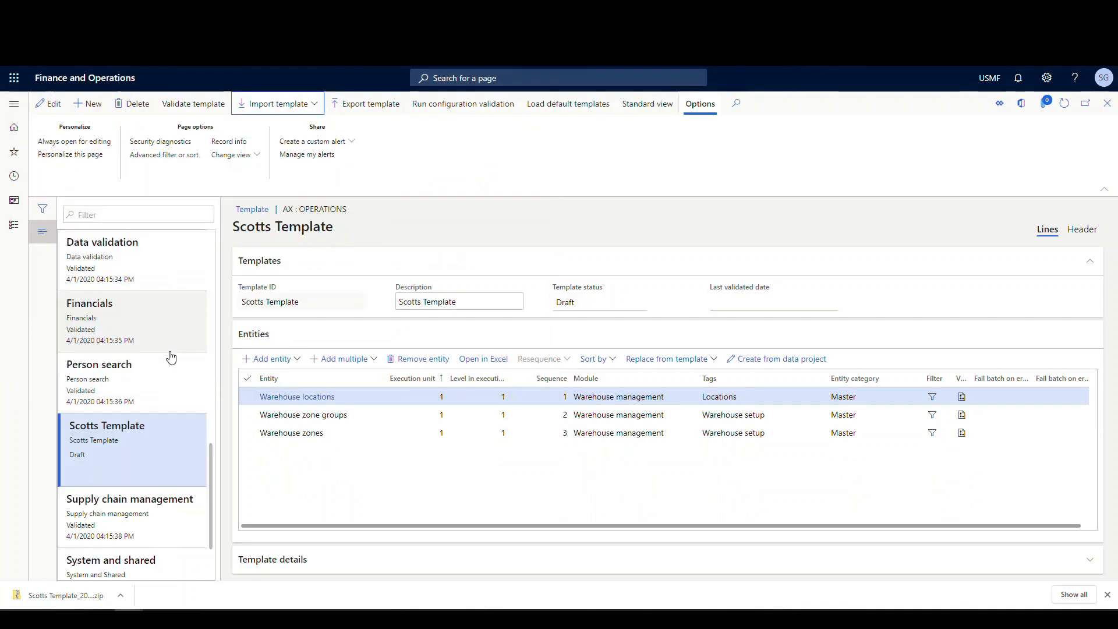